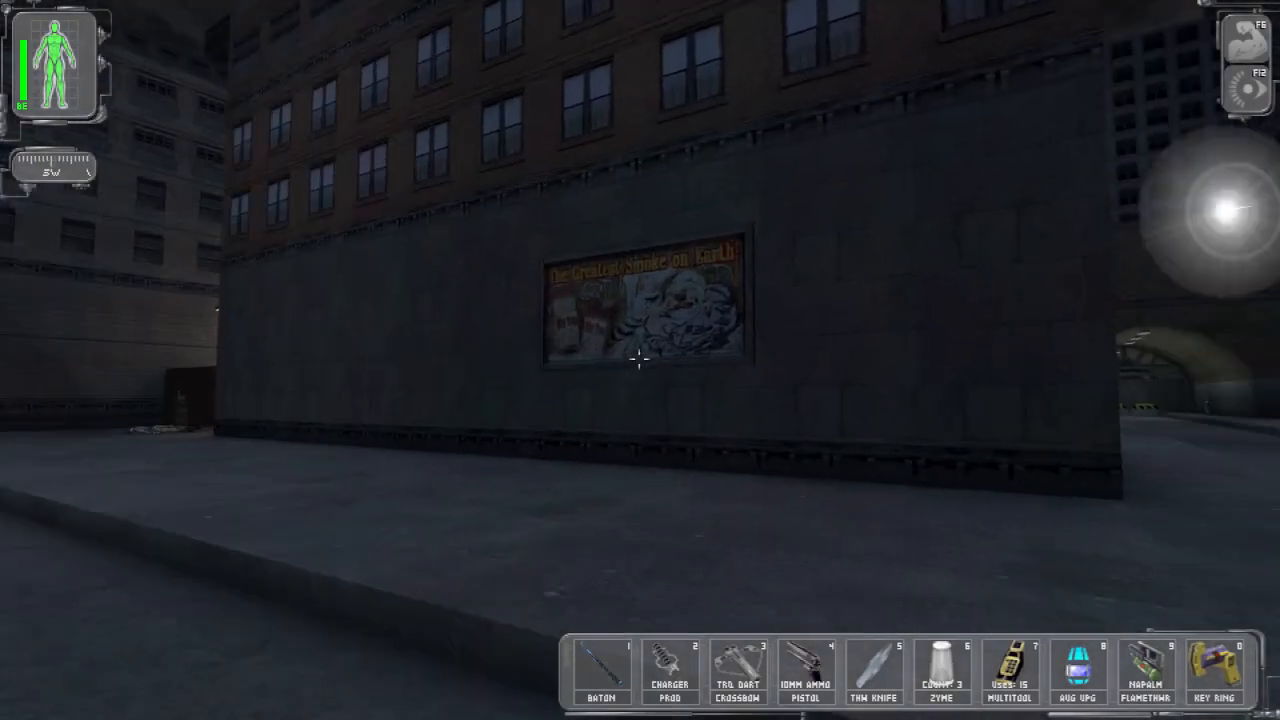
mouse_move(640, 360)
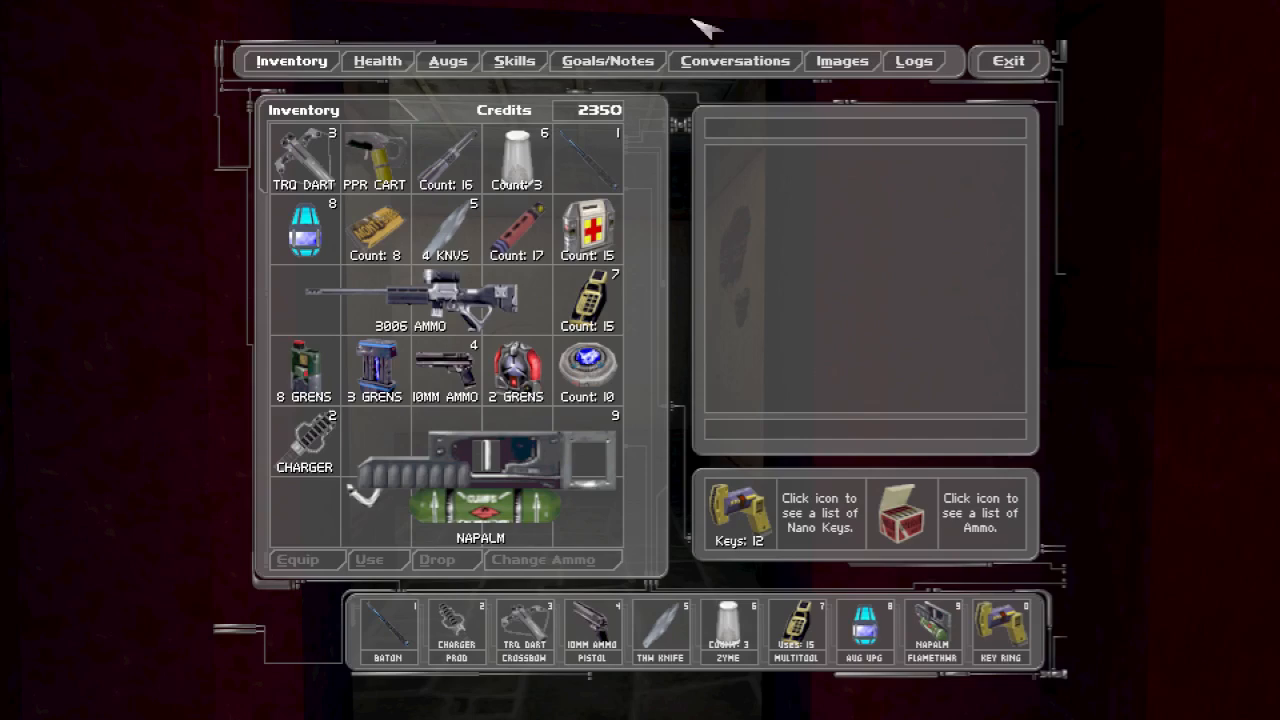
click(606, 61)
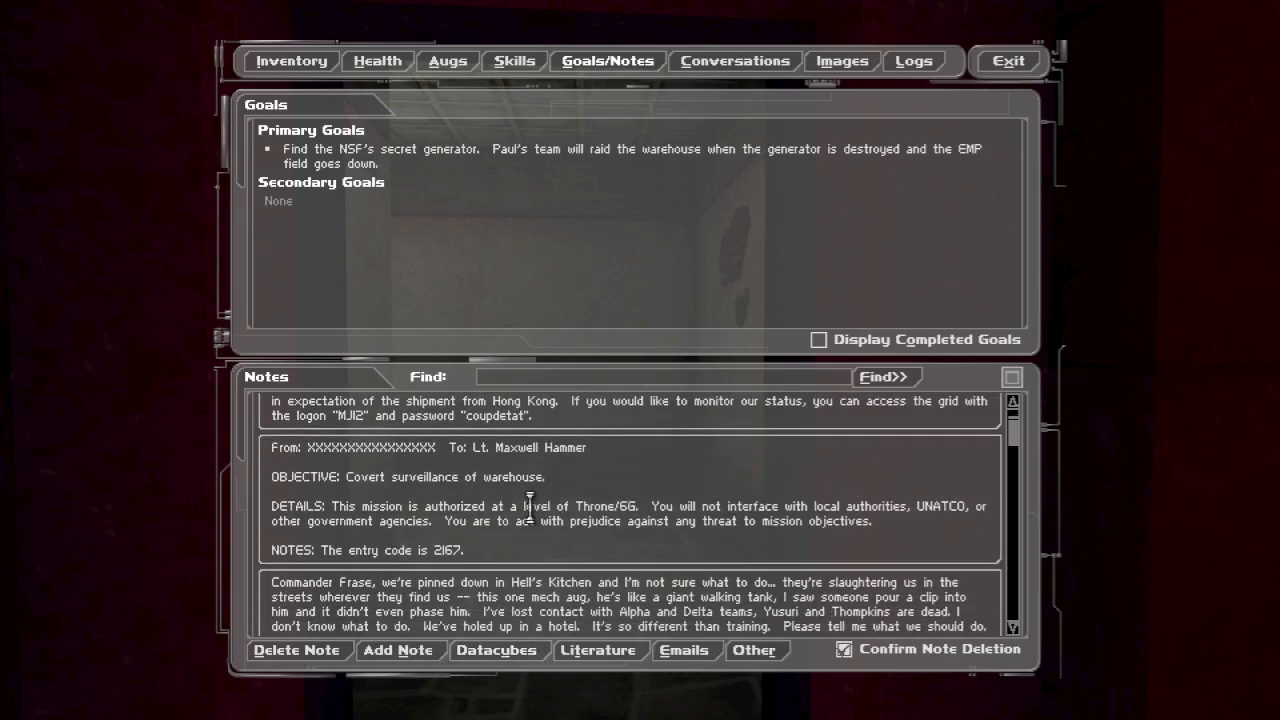
scroll(down, 3)
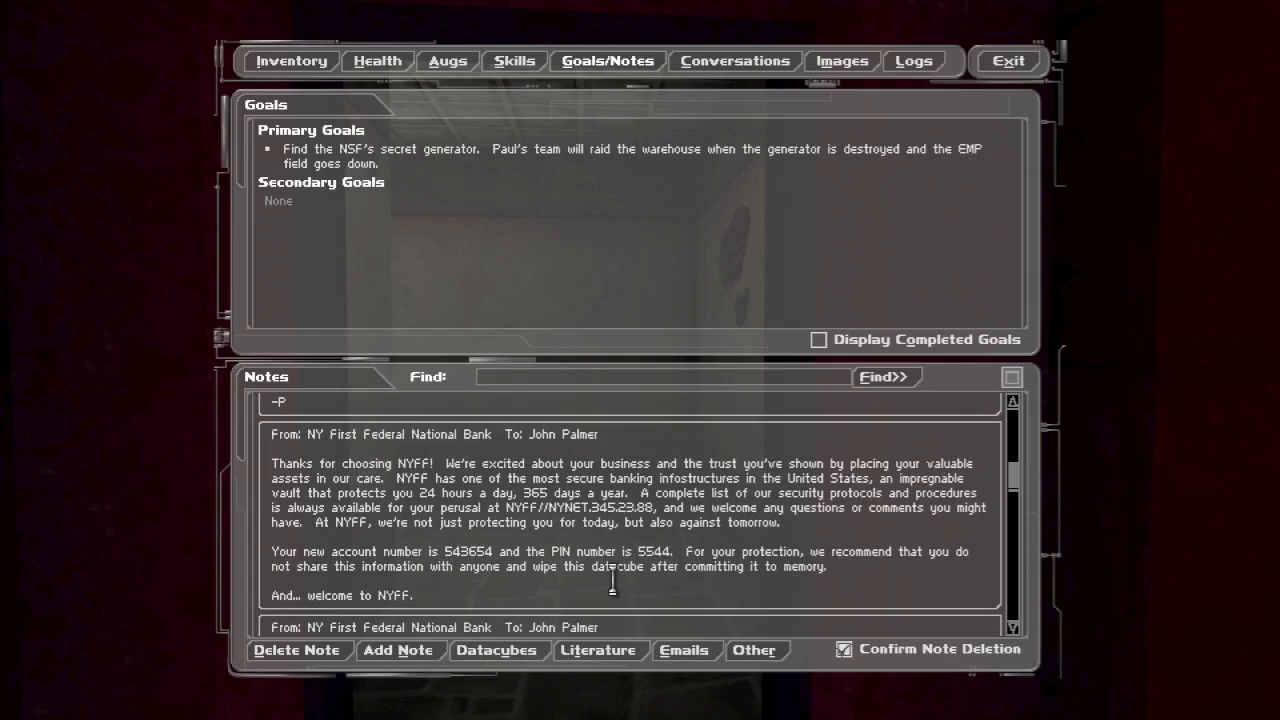
click(1009, 60)
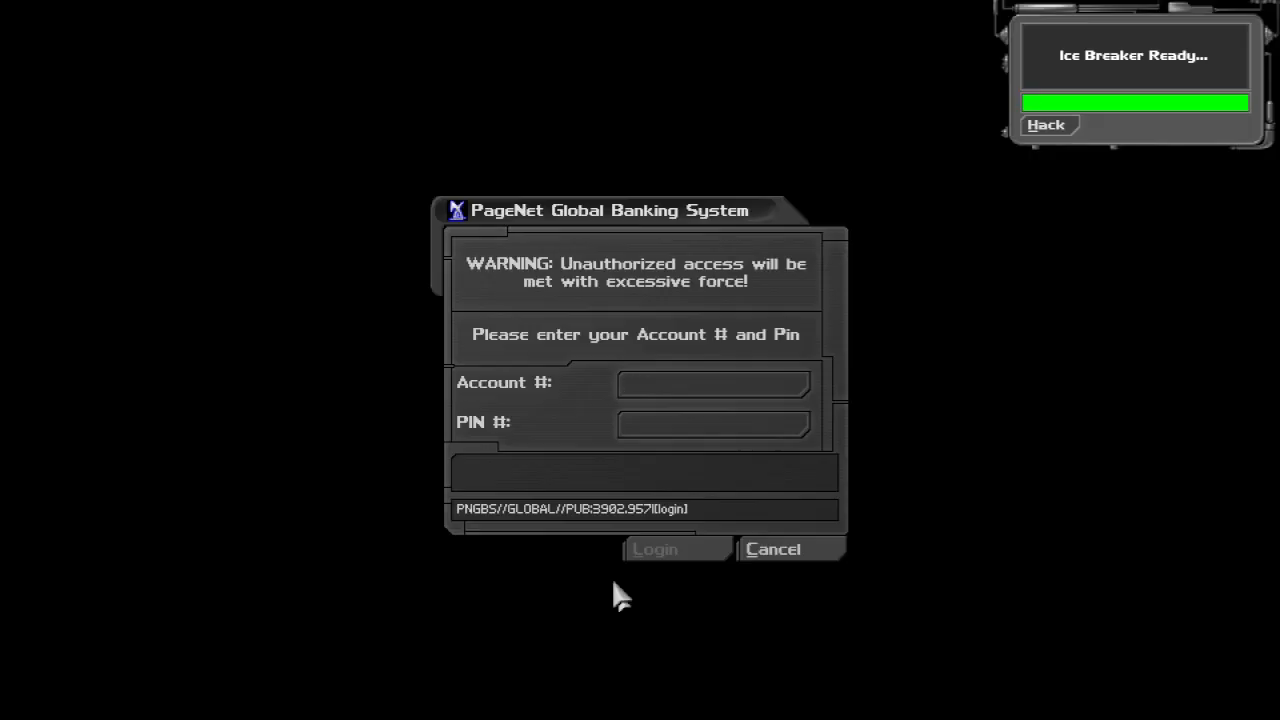
Enter account number 543654 at the ATM login, then back out to the ATM
text(54)
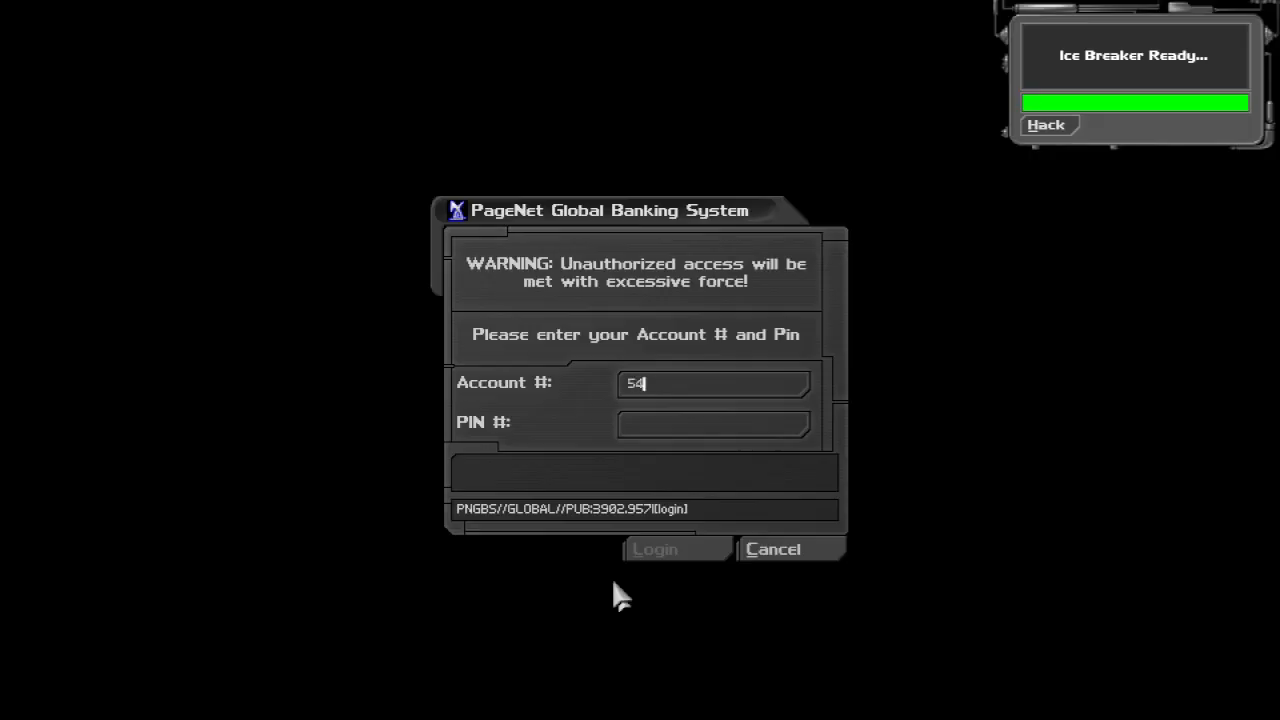
text(38)
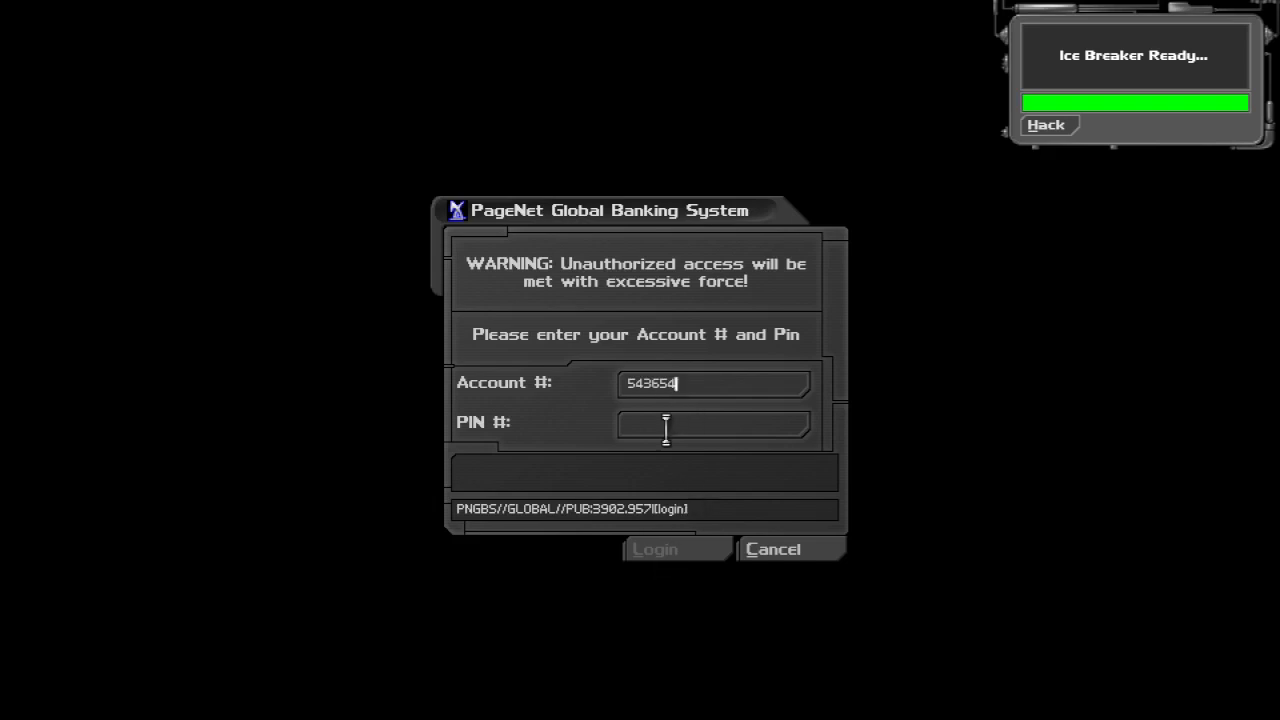
text(55)
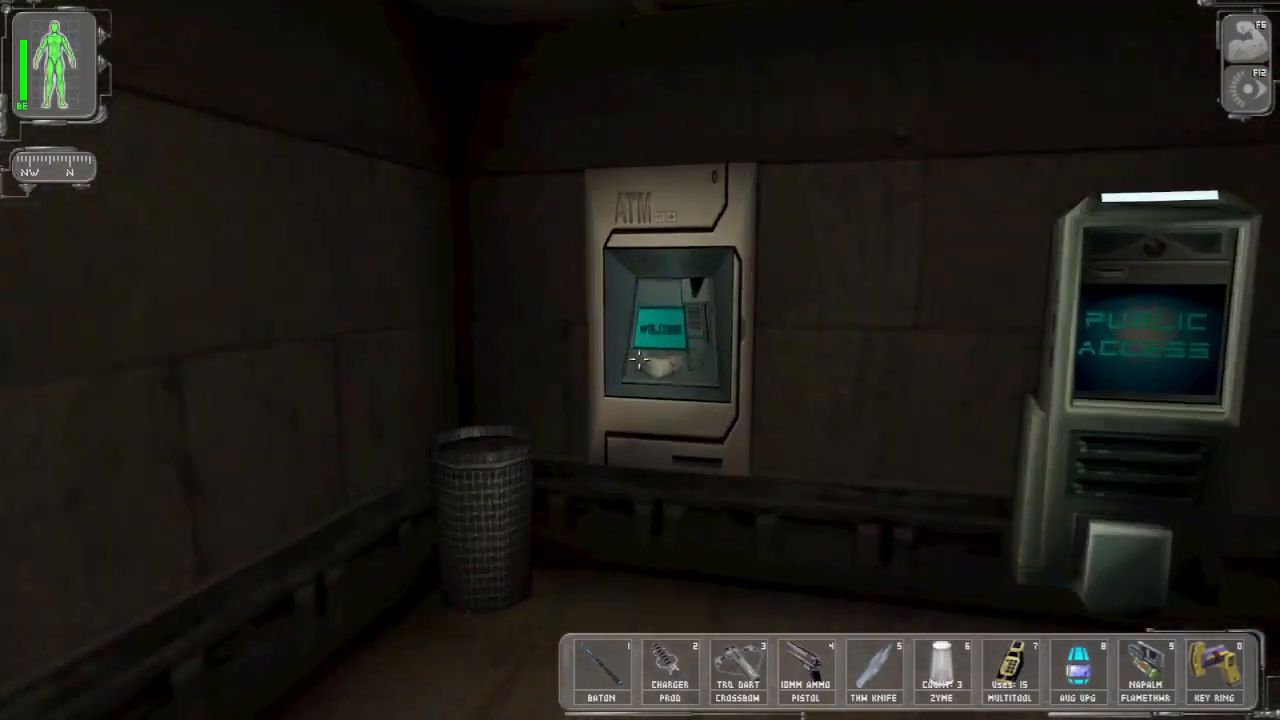
click(660, 340)
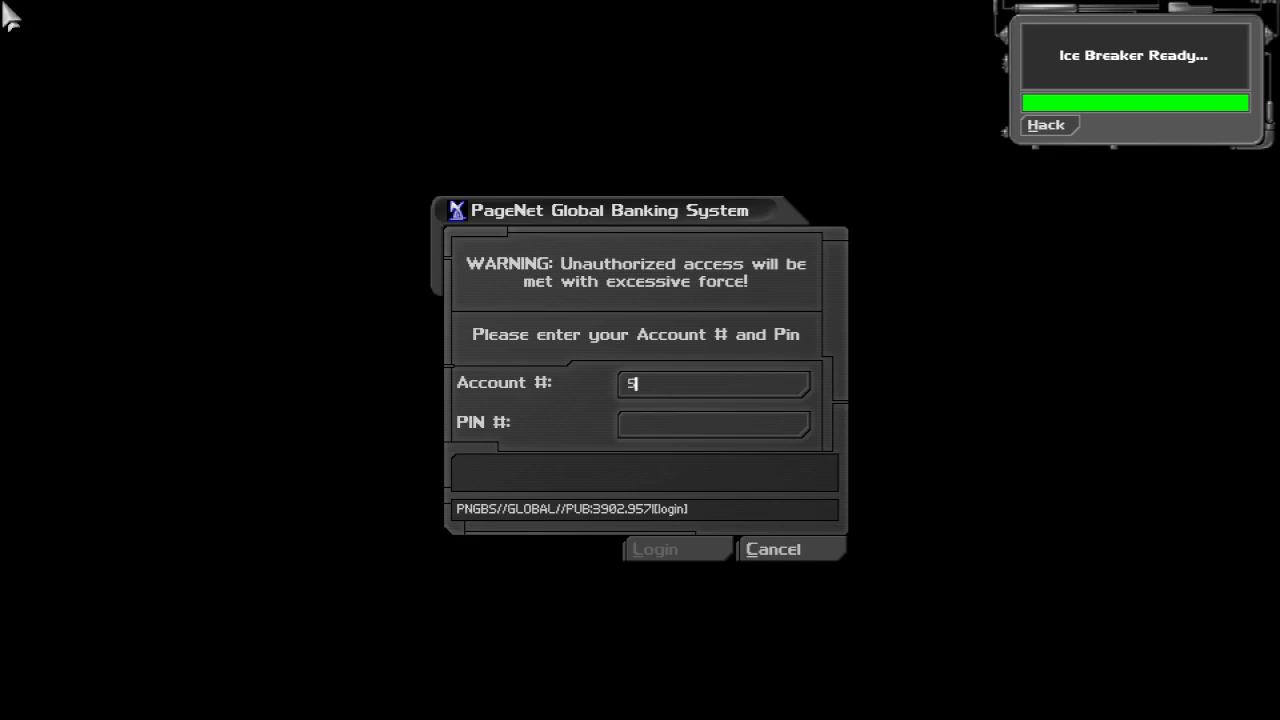
text(5438)
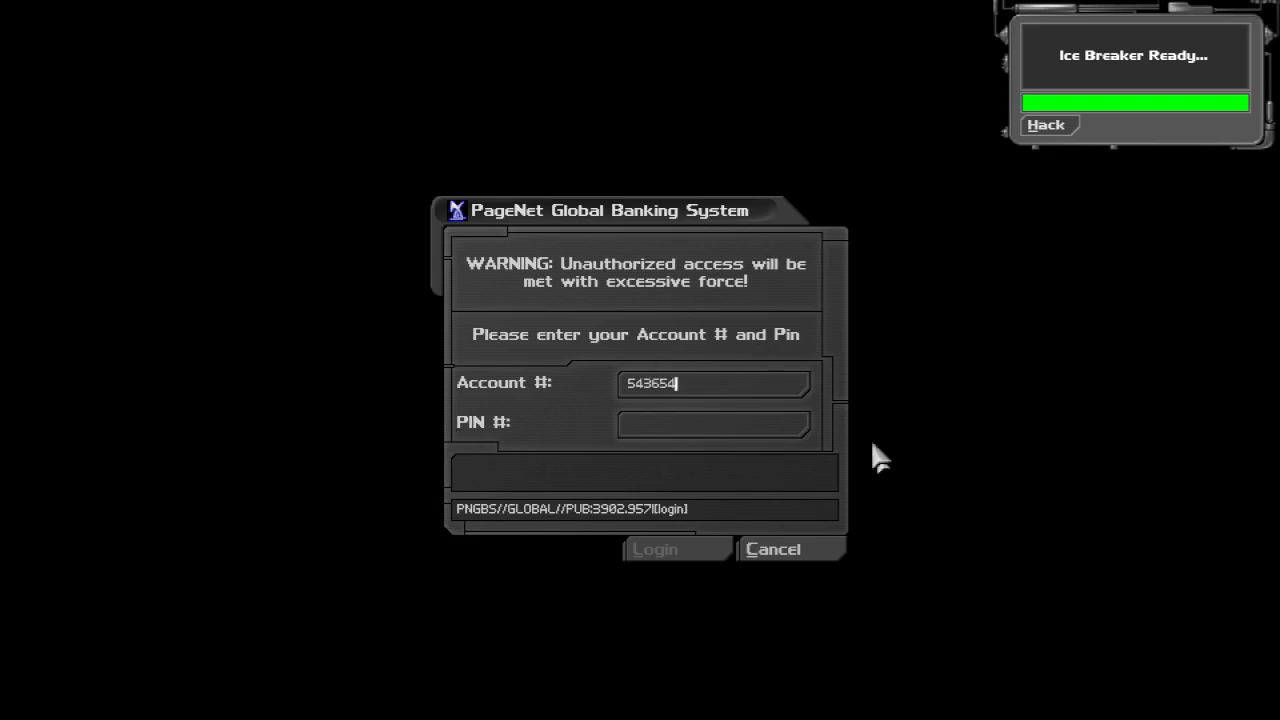
text(554)
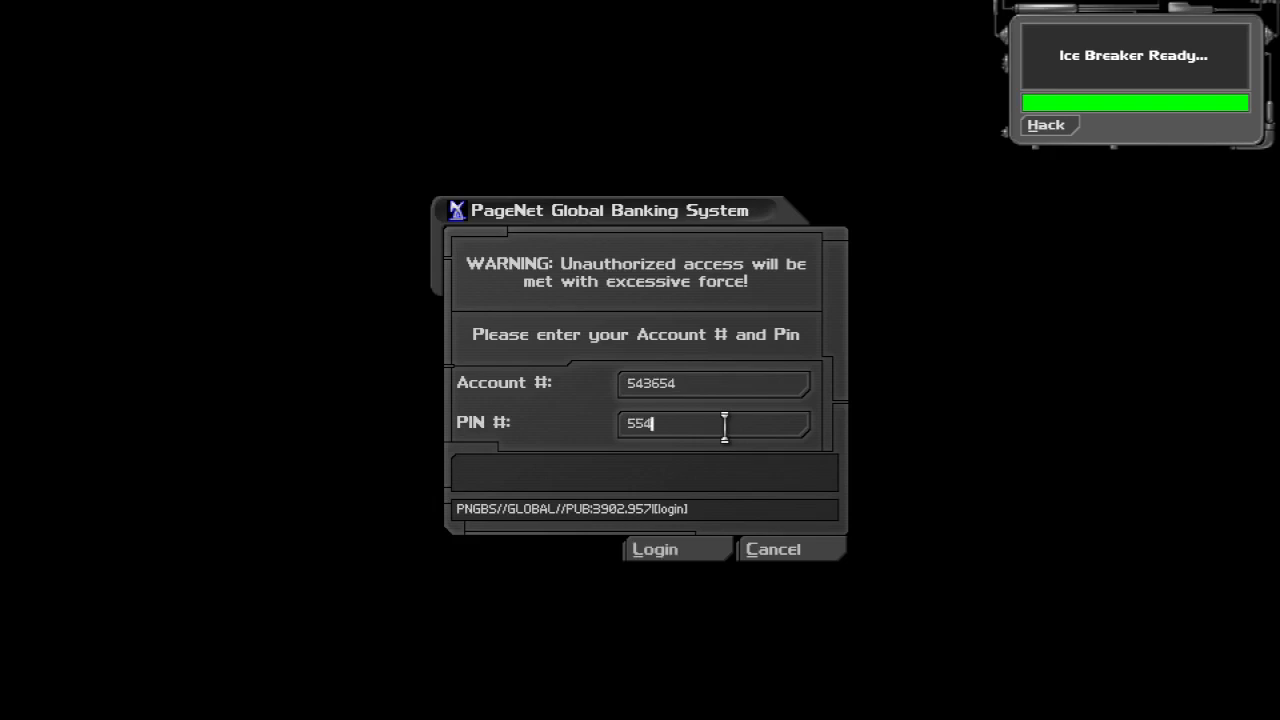
click(654, 549)
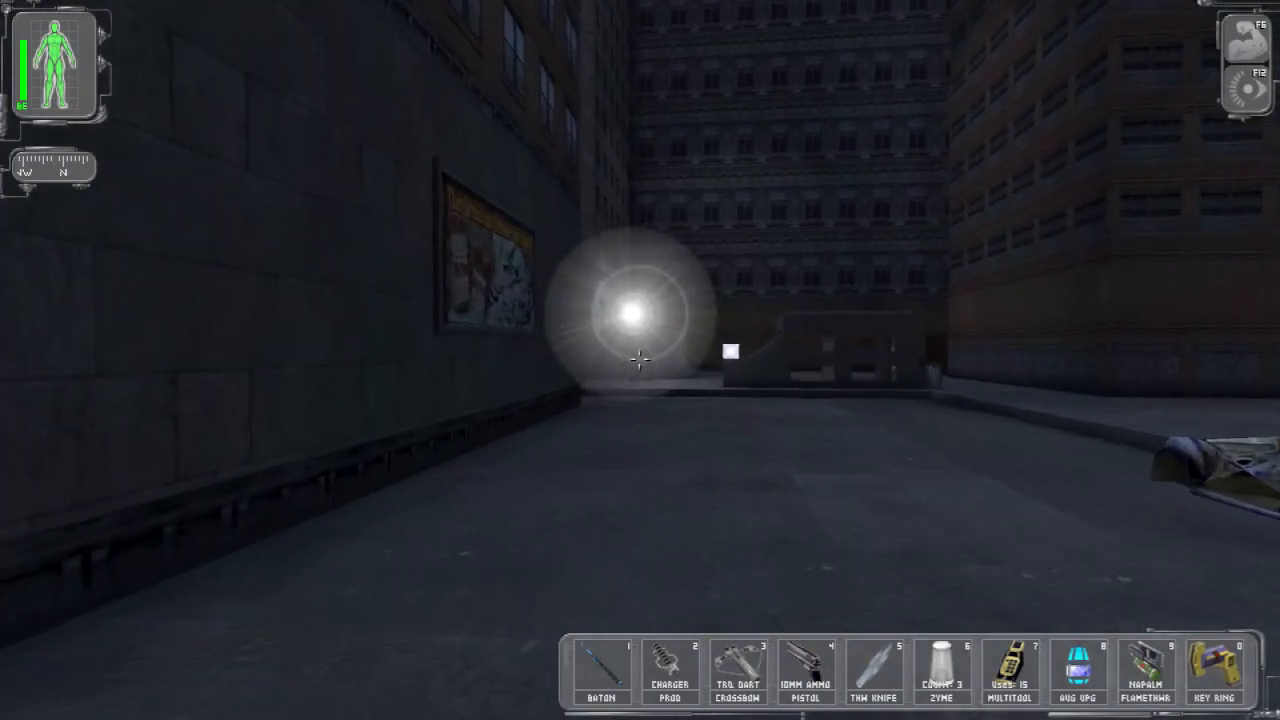
mouse_move(640, 360)
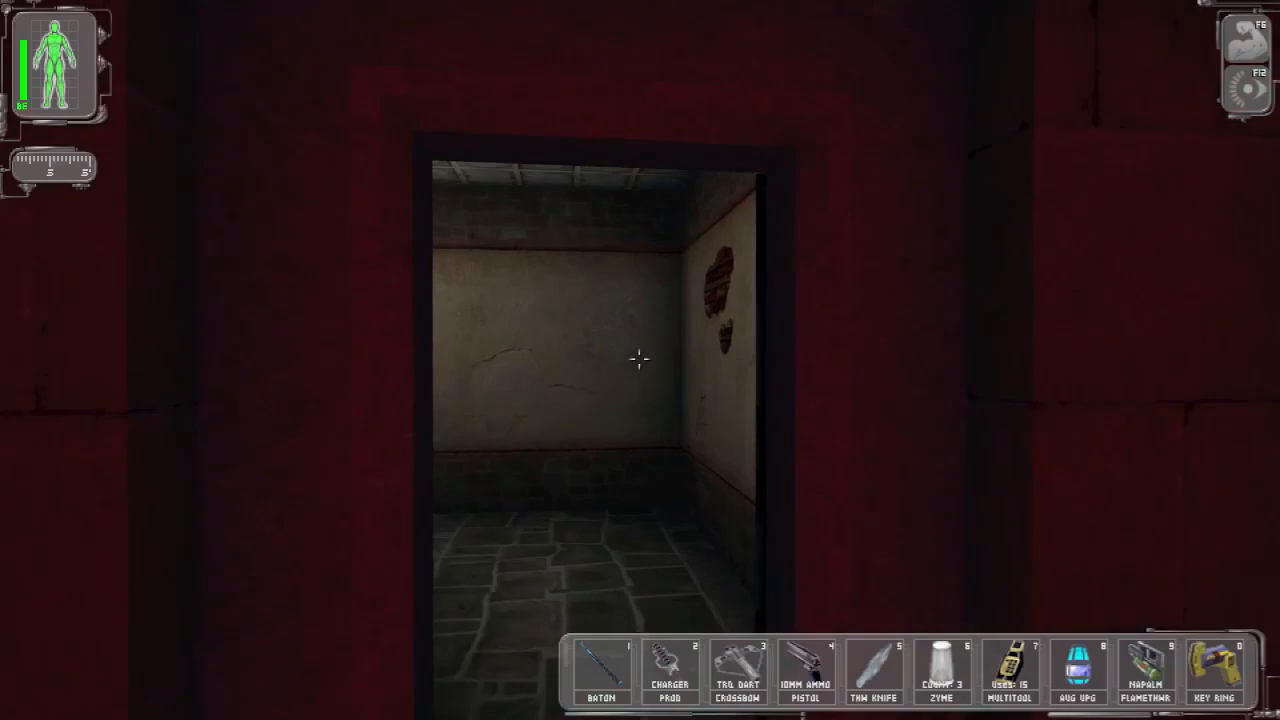
key(w)
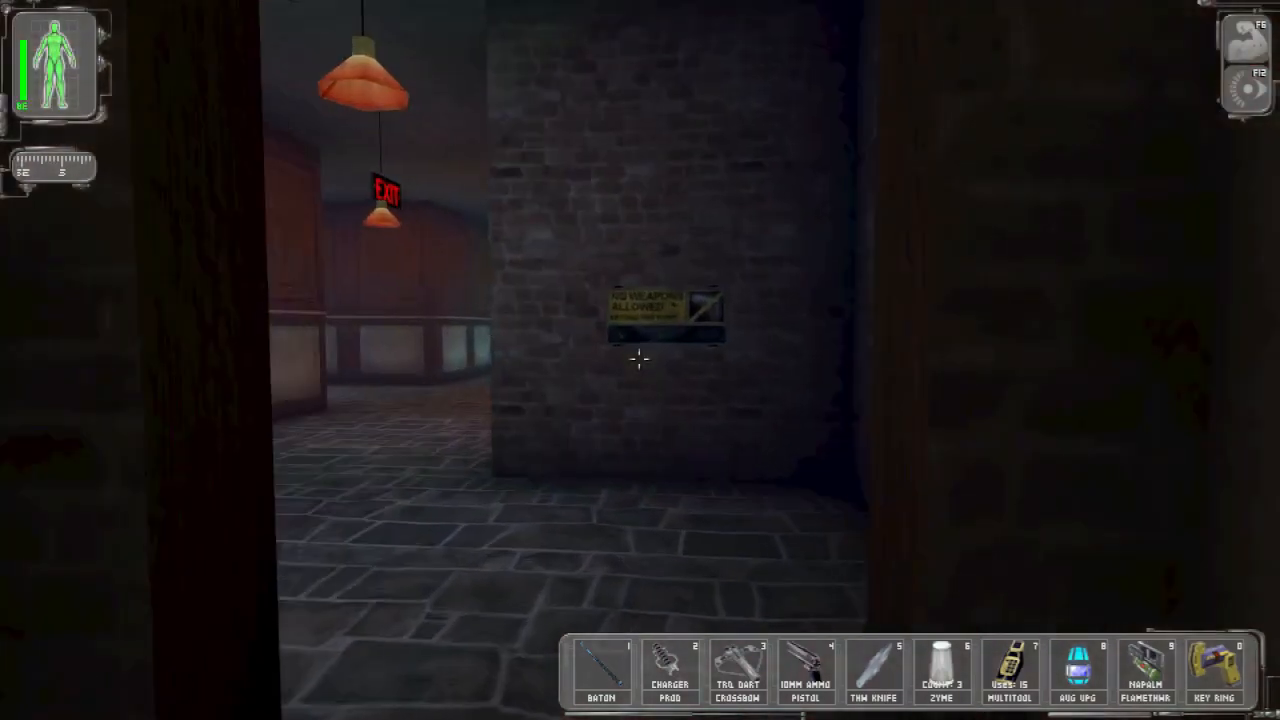
mouse_move(640, 360)
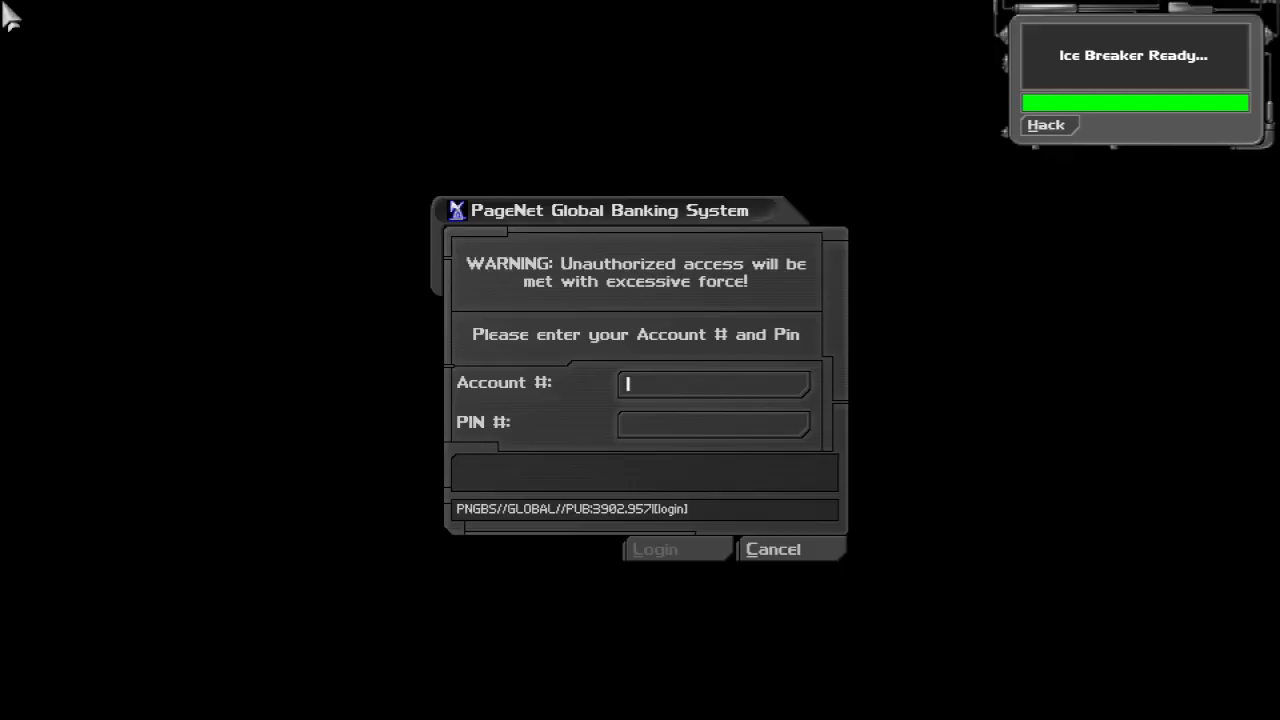
text(543654)
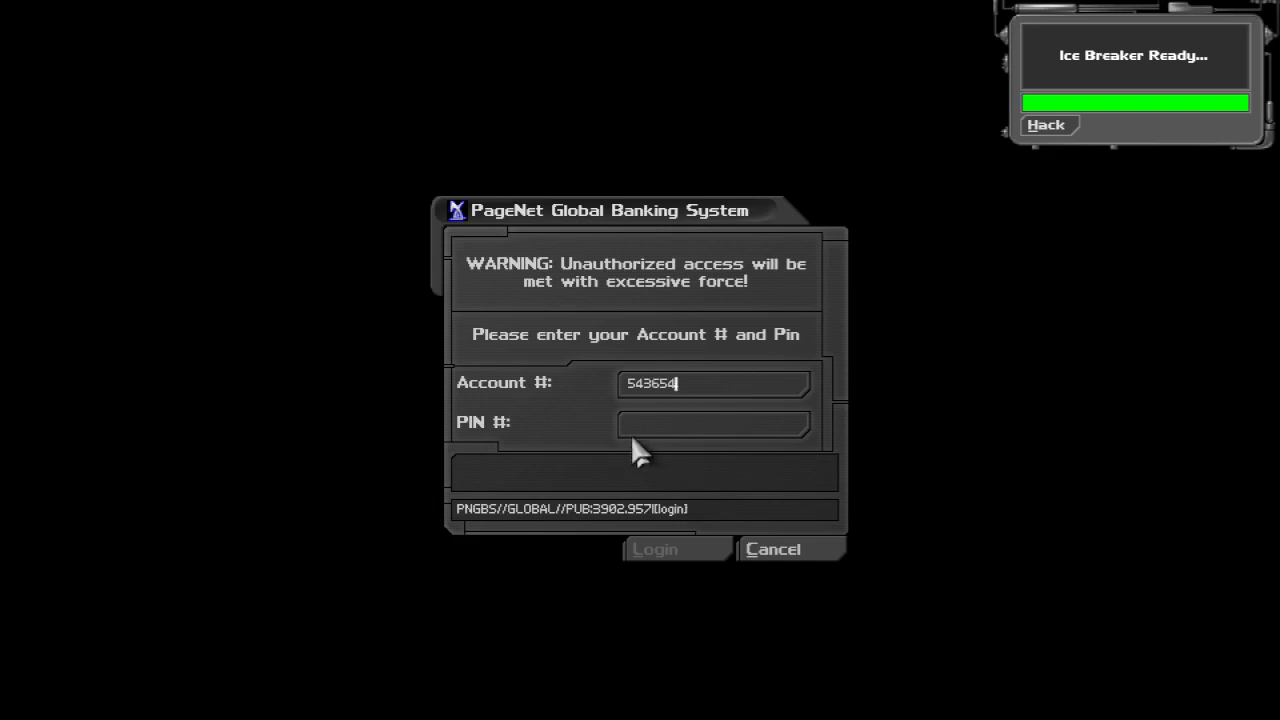
text(55)
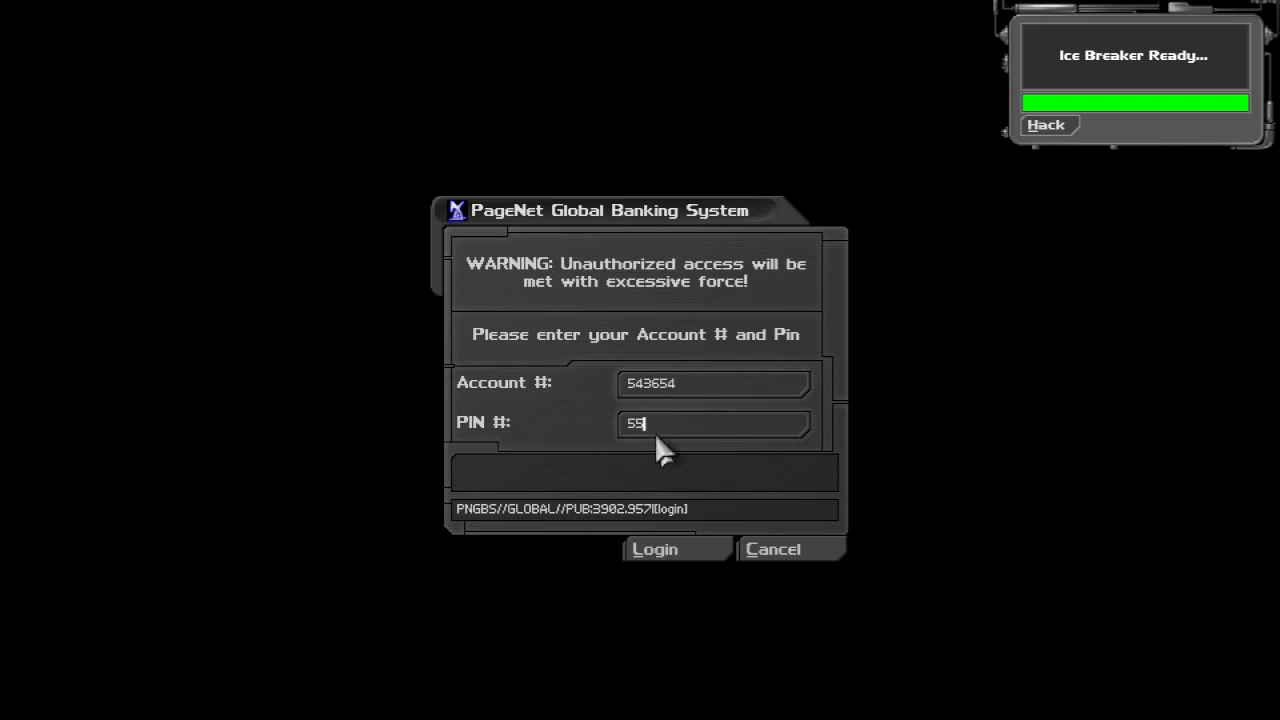
click(654, 549)
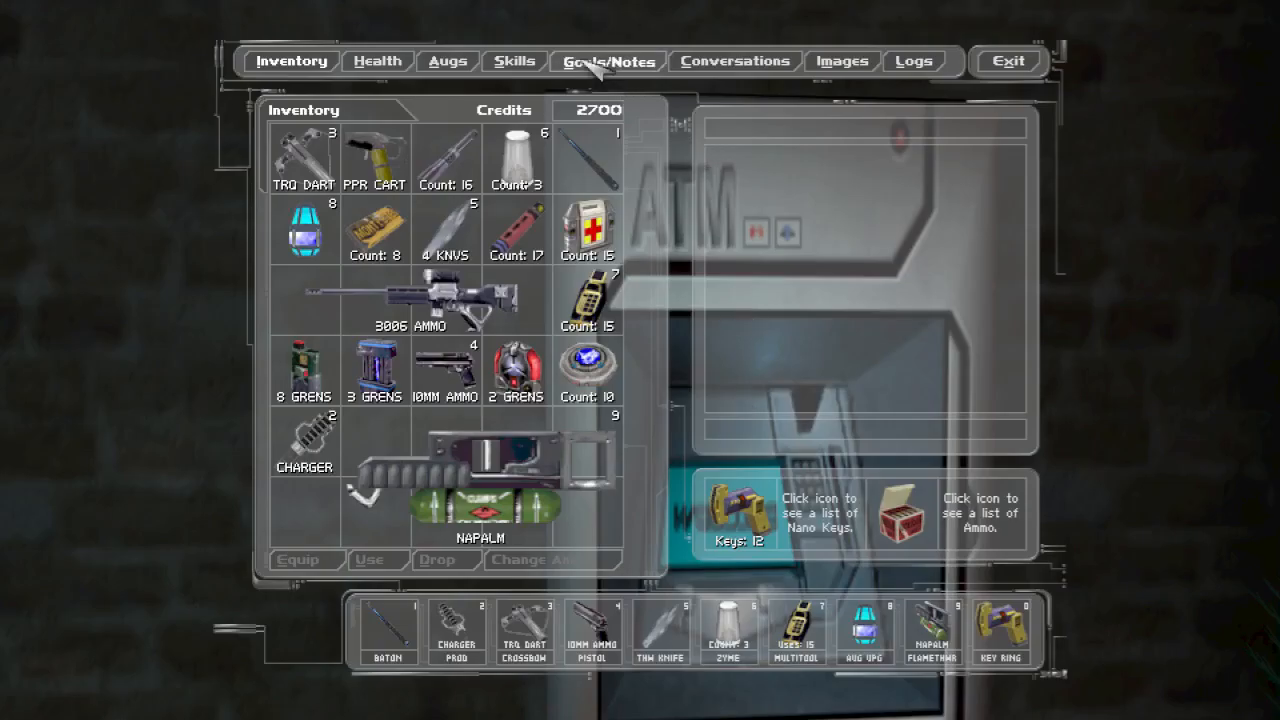
click(607, 61)
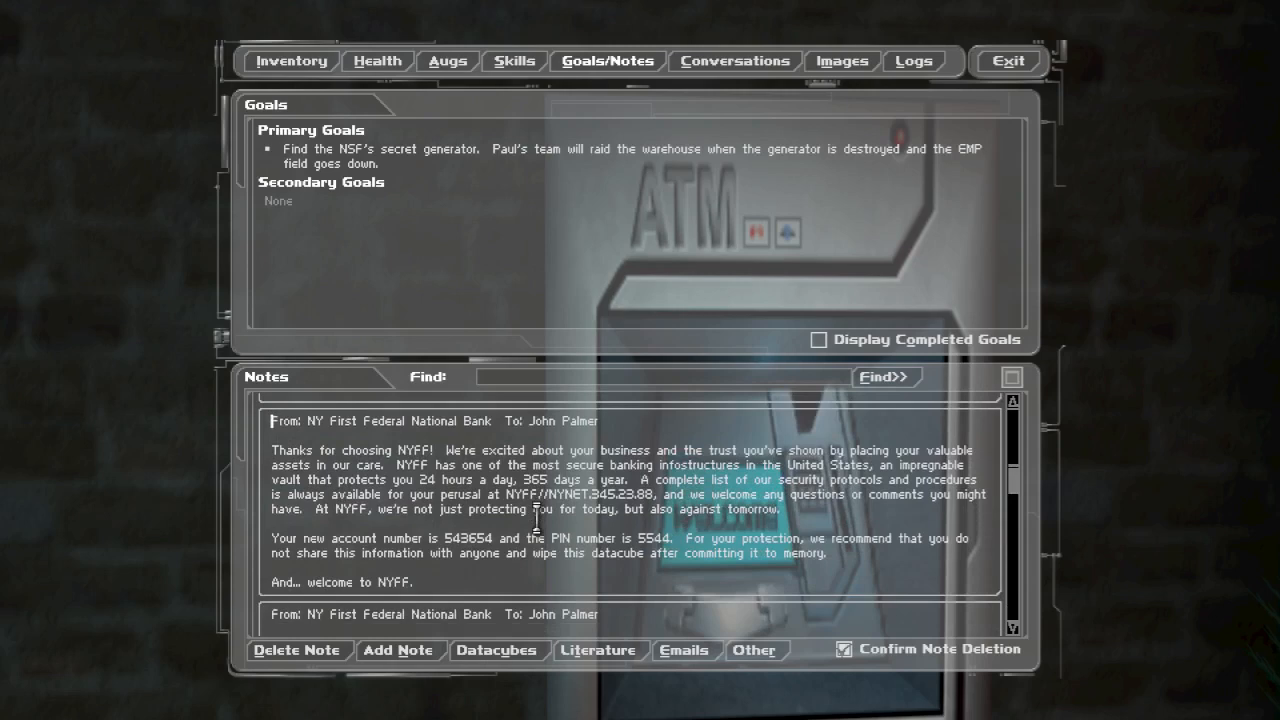
mouse_move(420, 553)
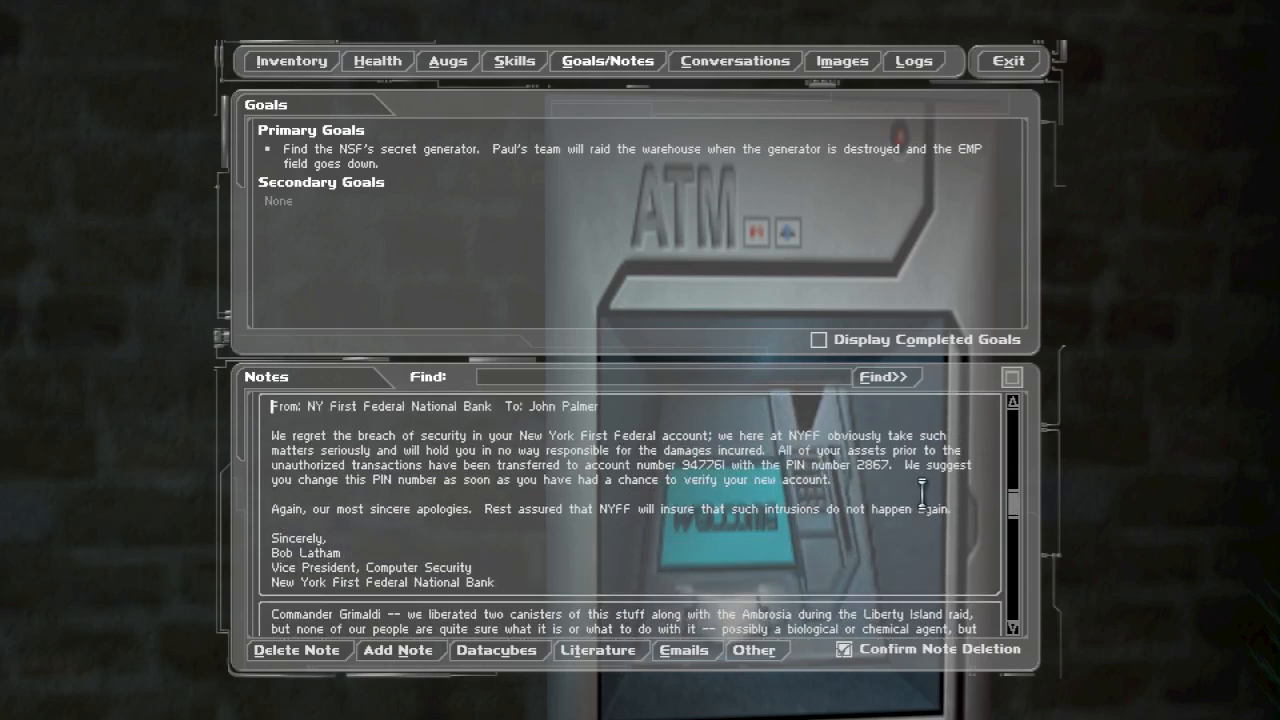
click(1010, 60)
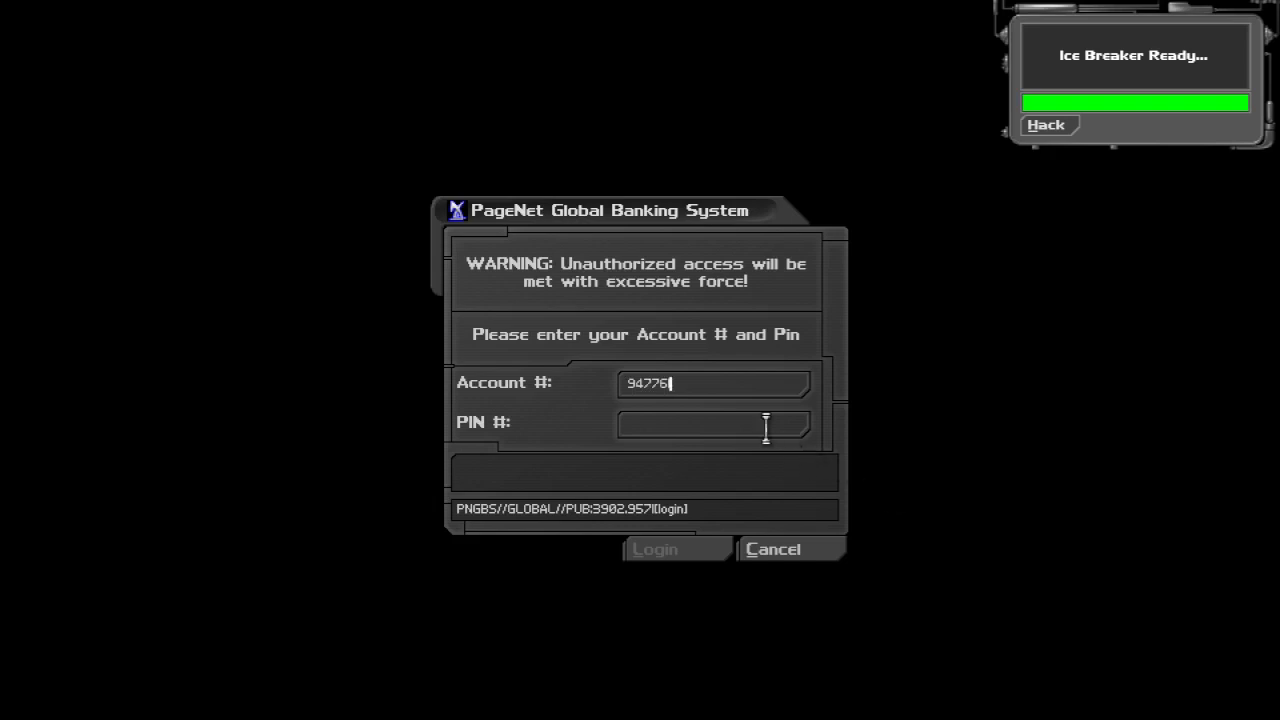
text(2)
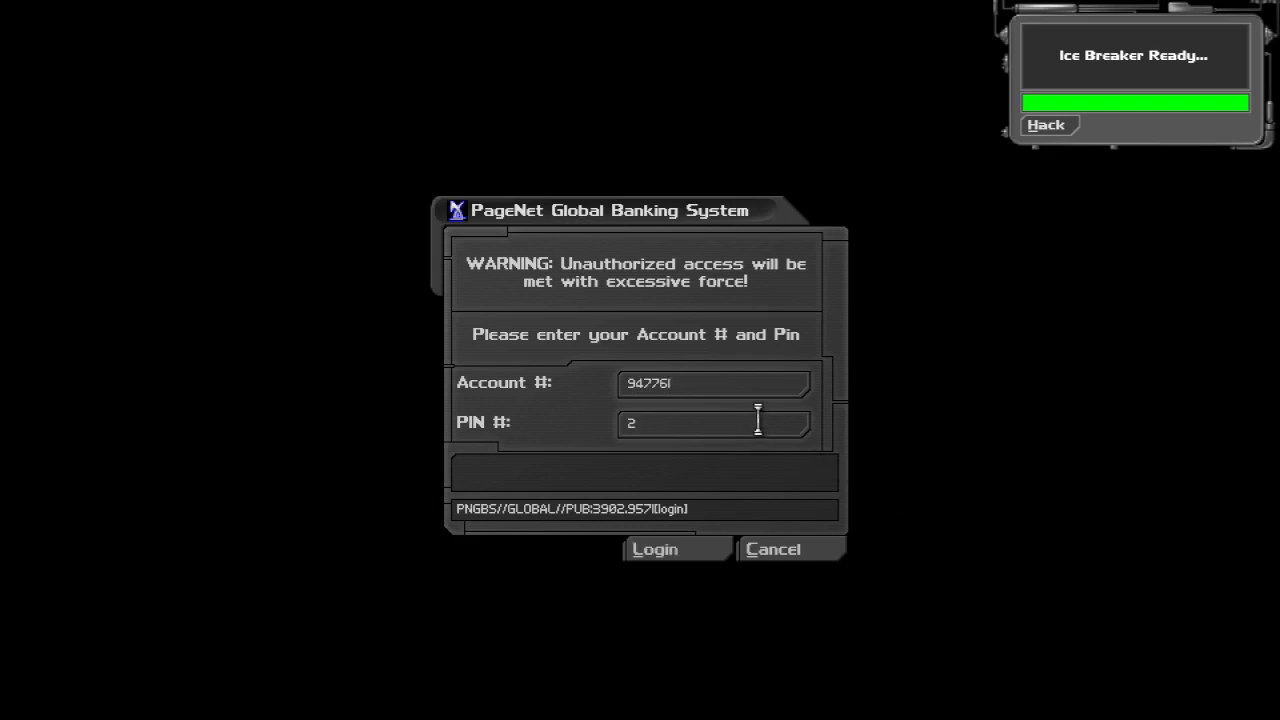
text(8)
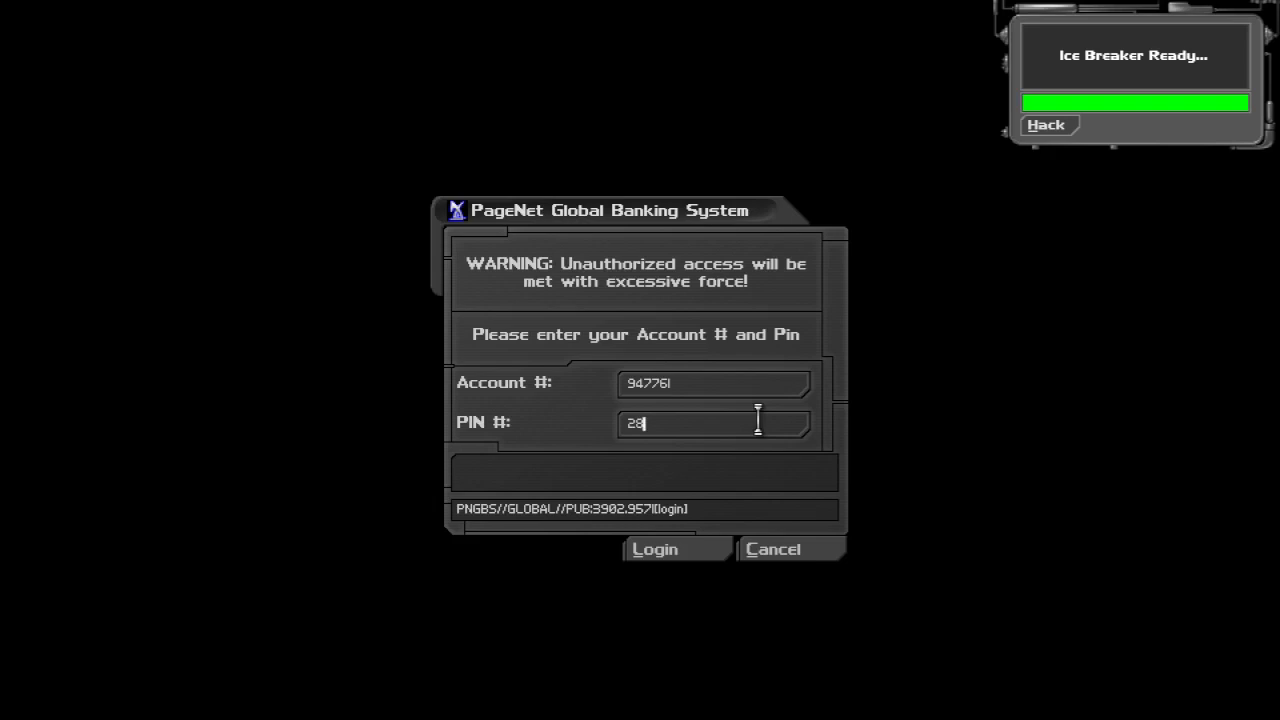
click(654, 549)
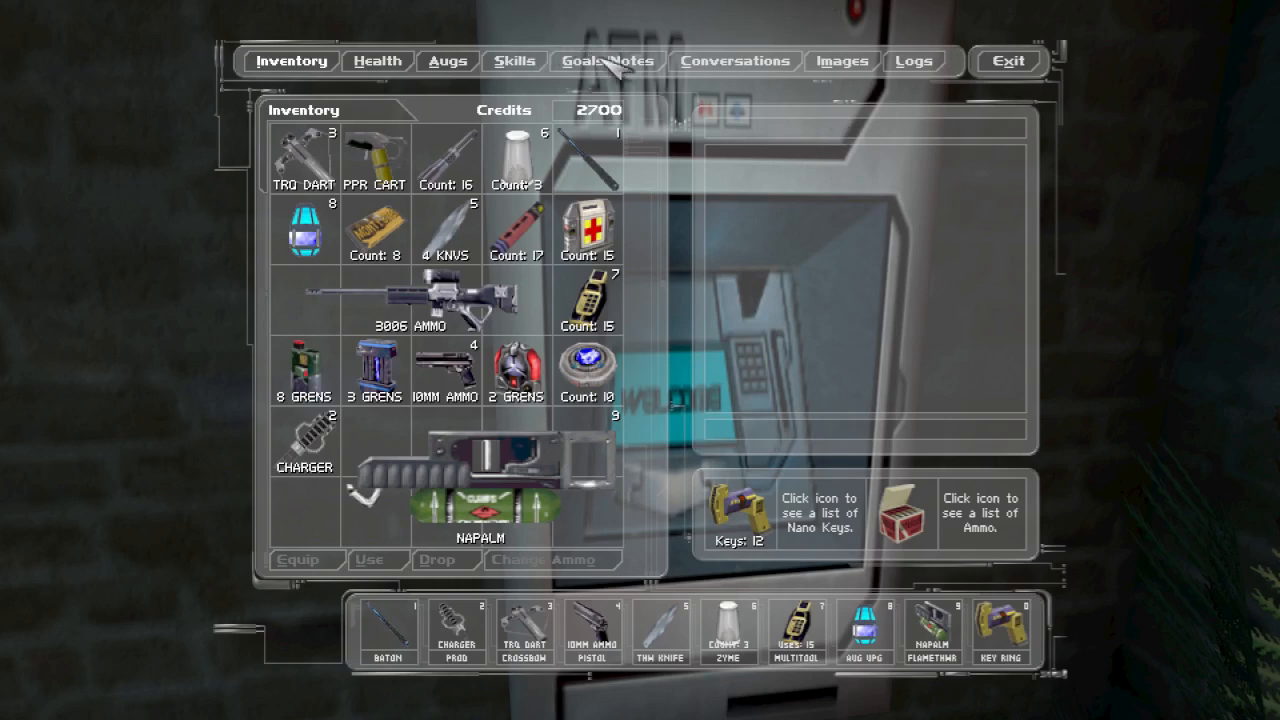
click(606, 61)
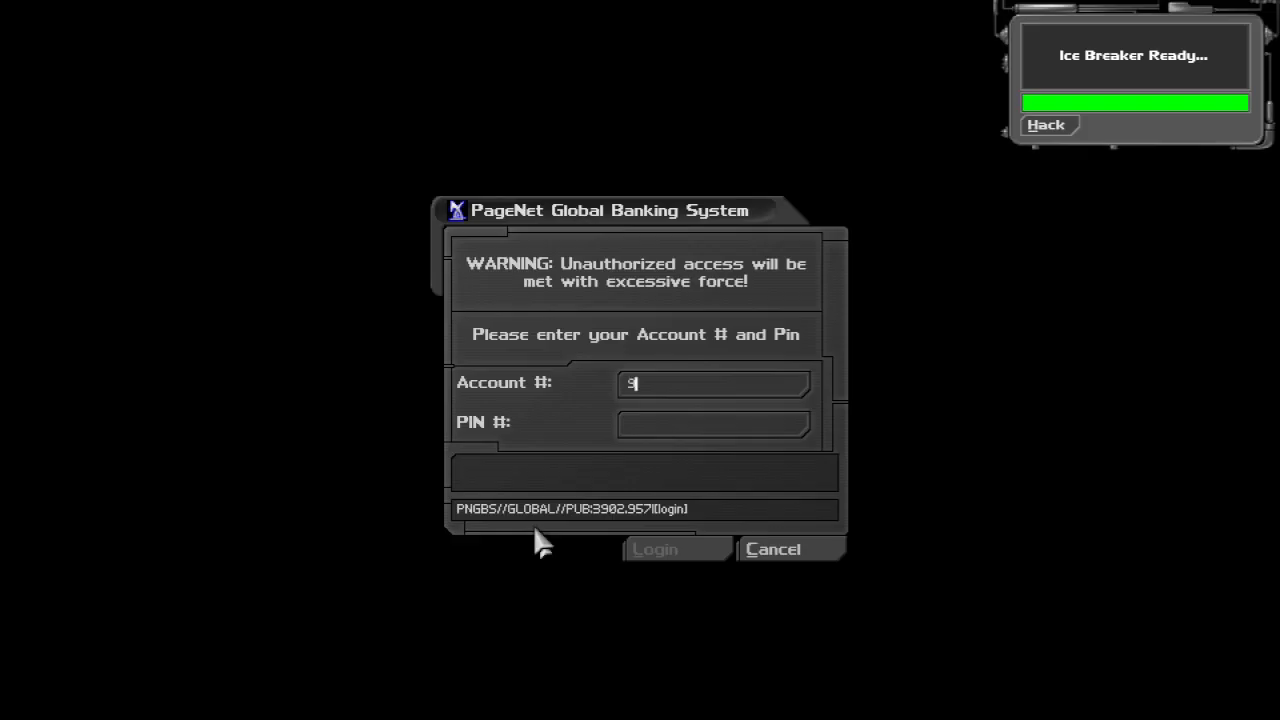
text(477)
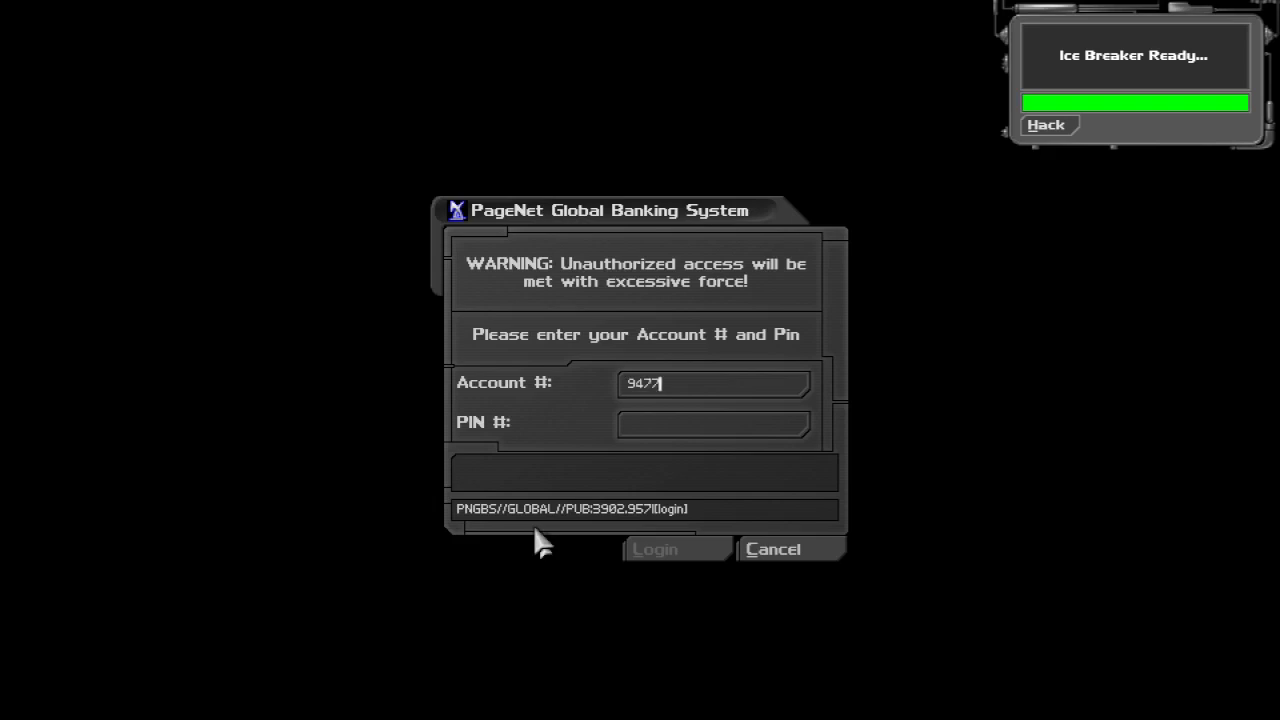
text(61)
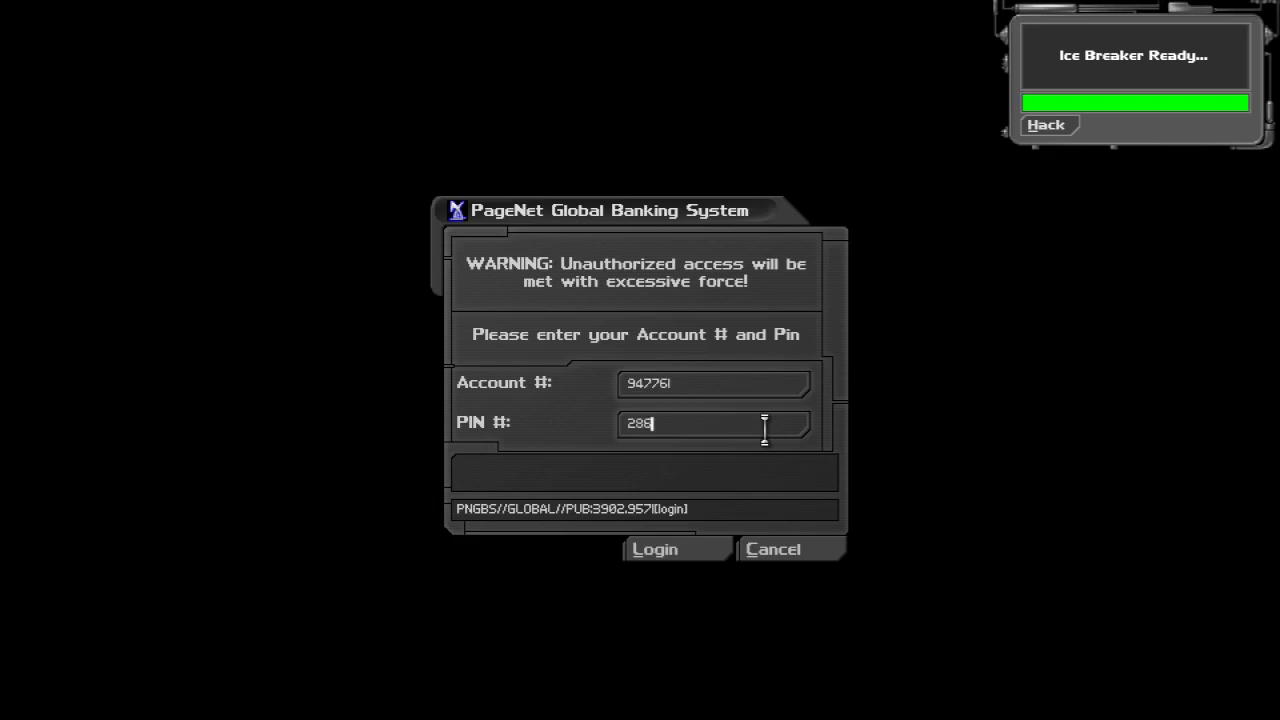
click(654, 549)
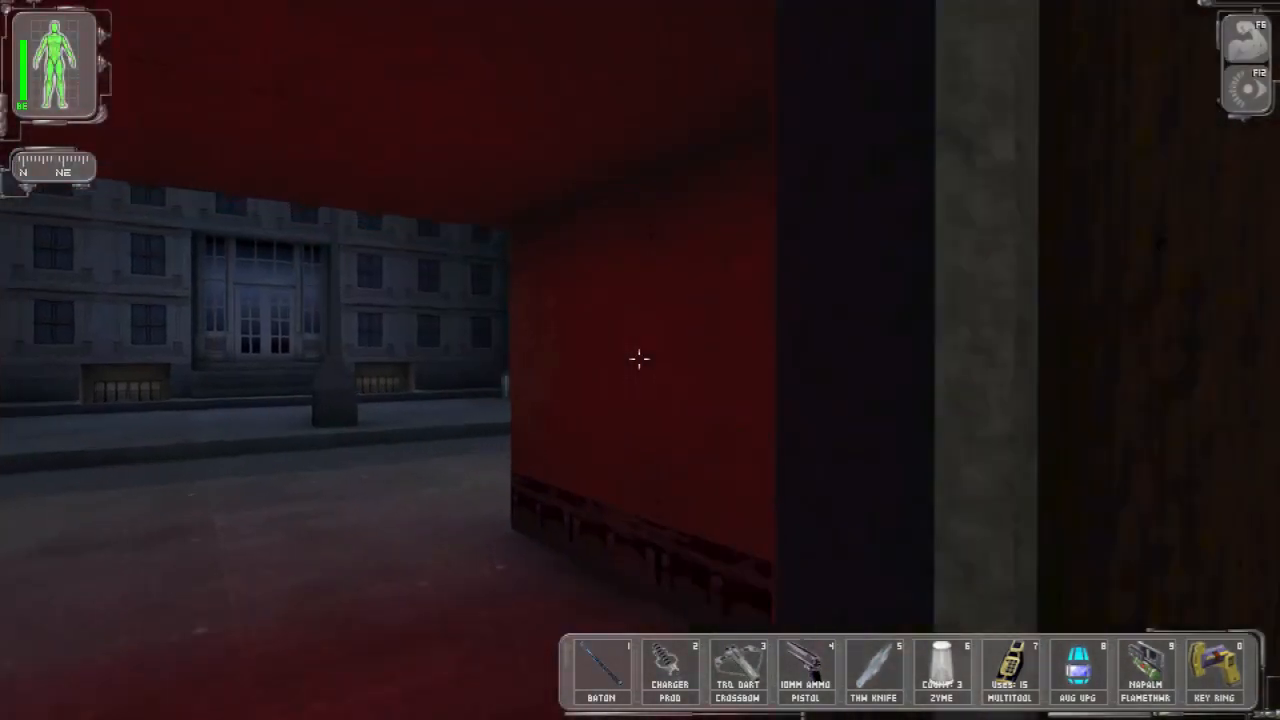
mouse_move(640, 360)
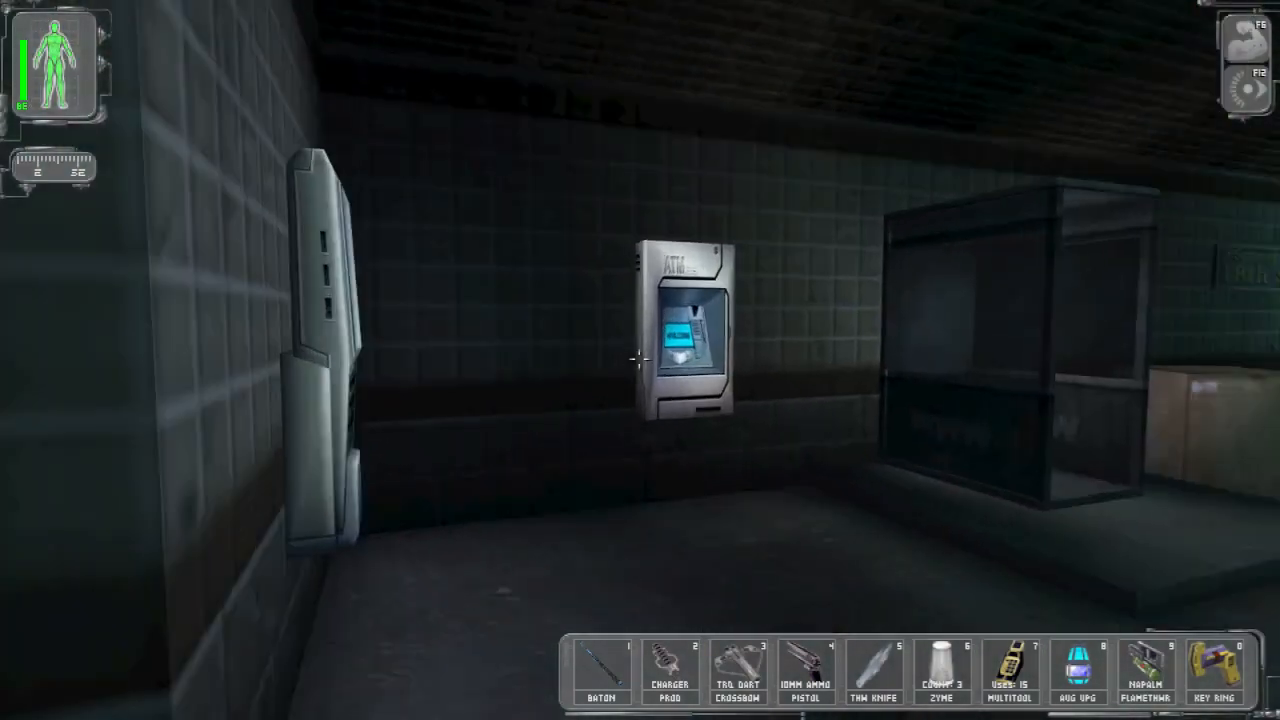
click(685, 345)
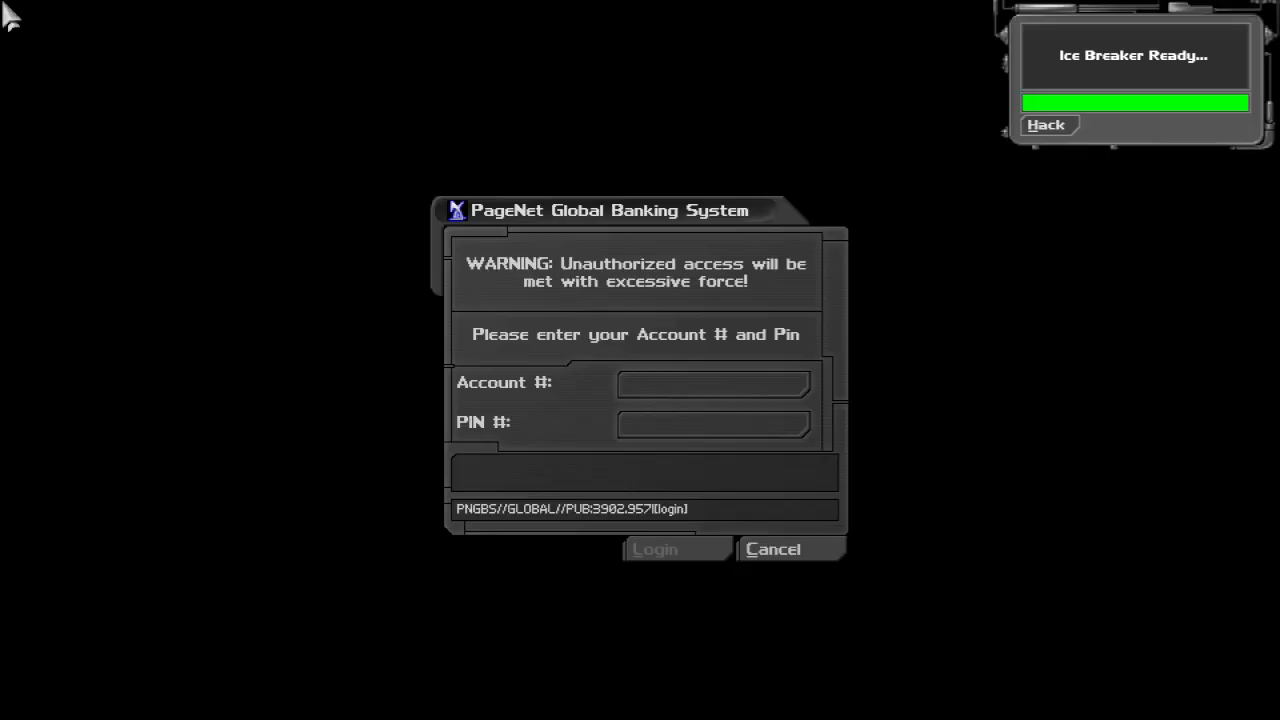
text(94)
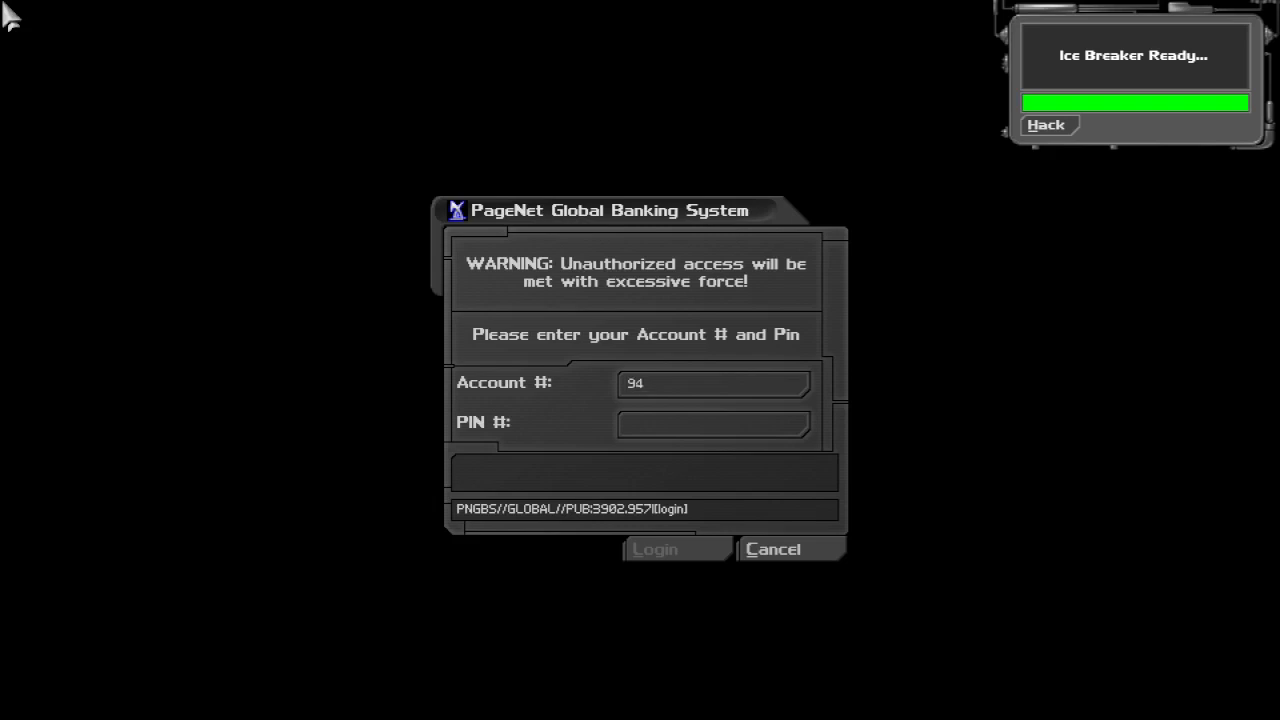
text(726)
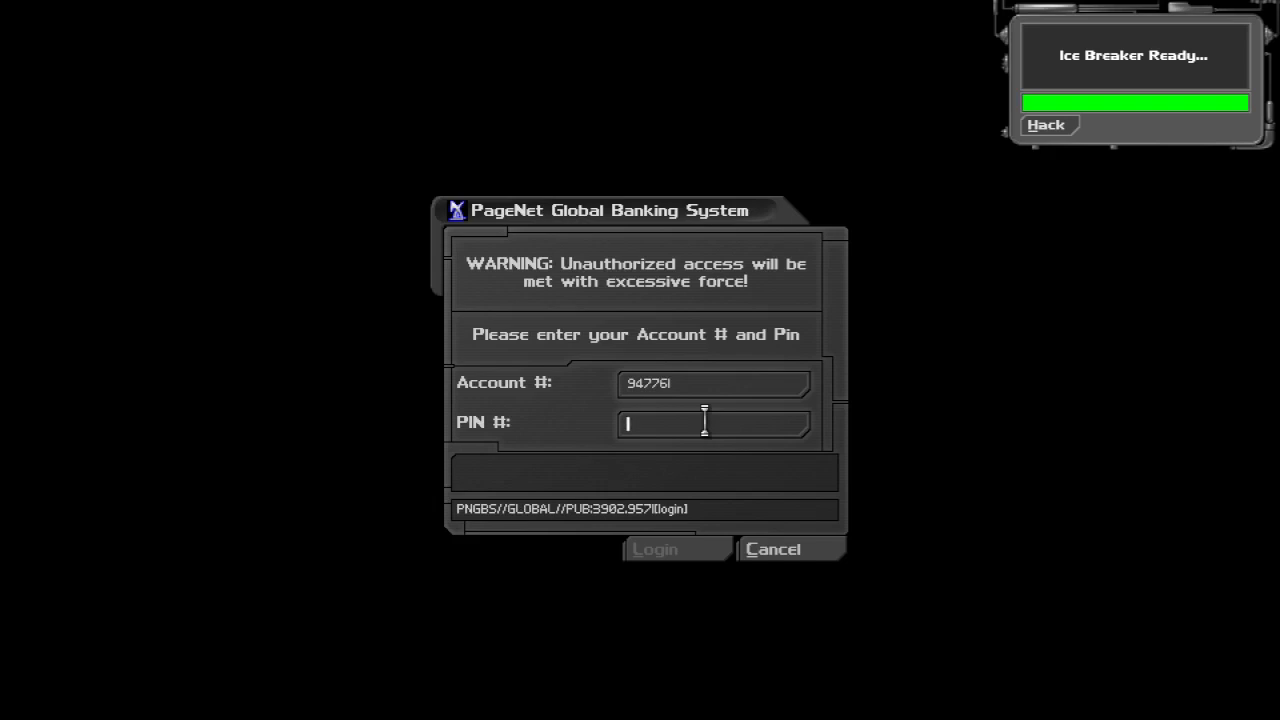
text(2867)
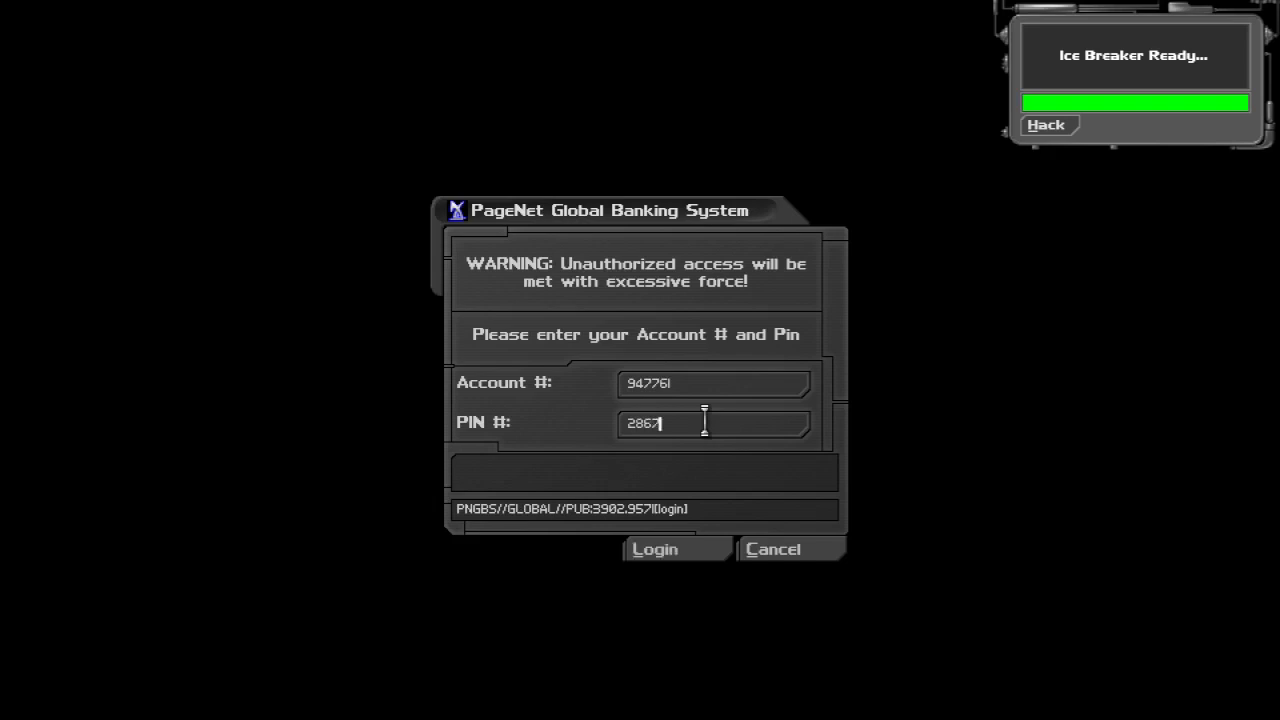
click(654, 549)
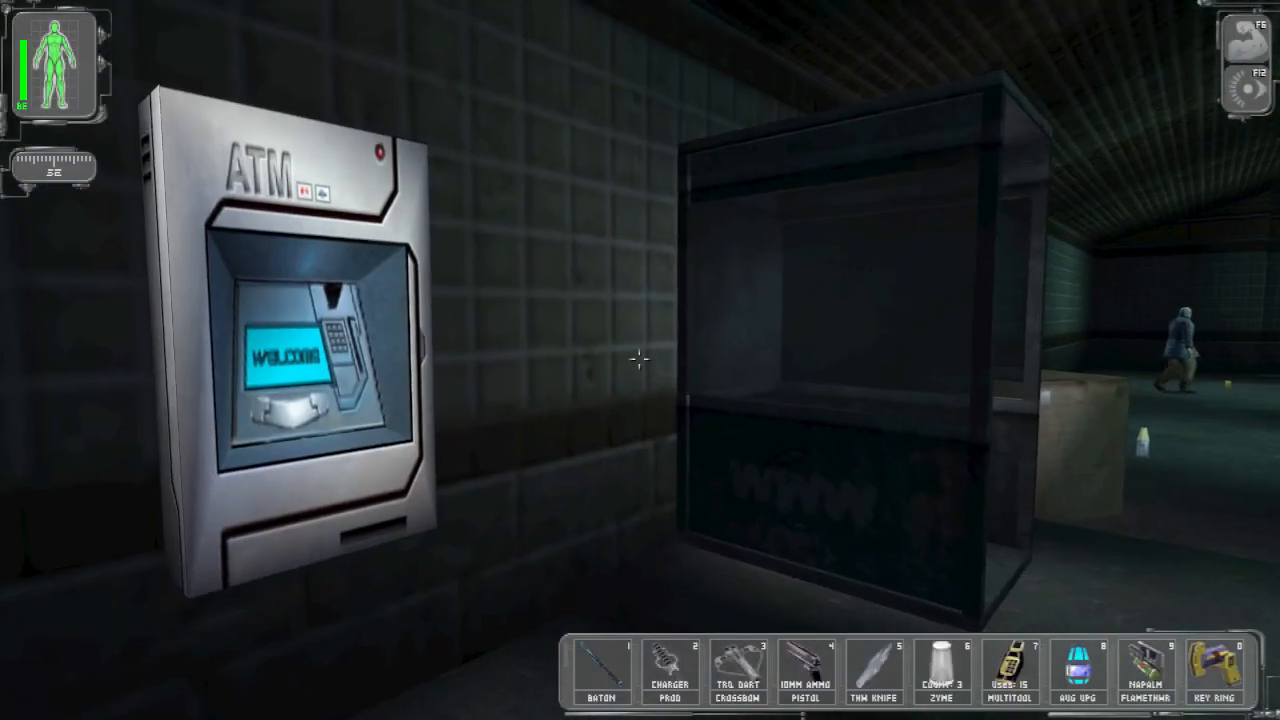
Reopen the ATM and start an ICE Breaker hack on it
click(310, 360)
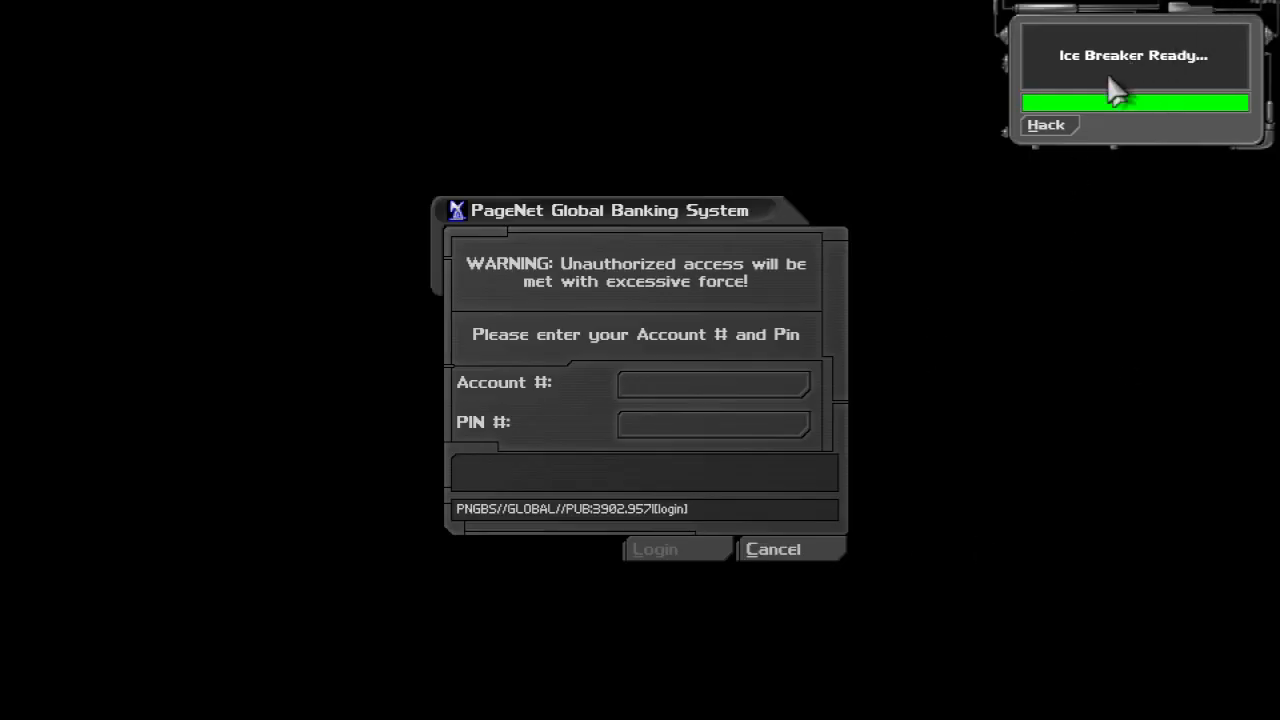
click(1047, 124)
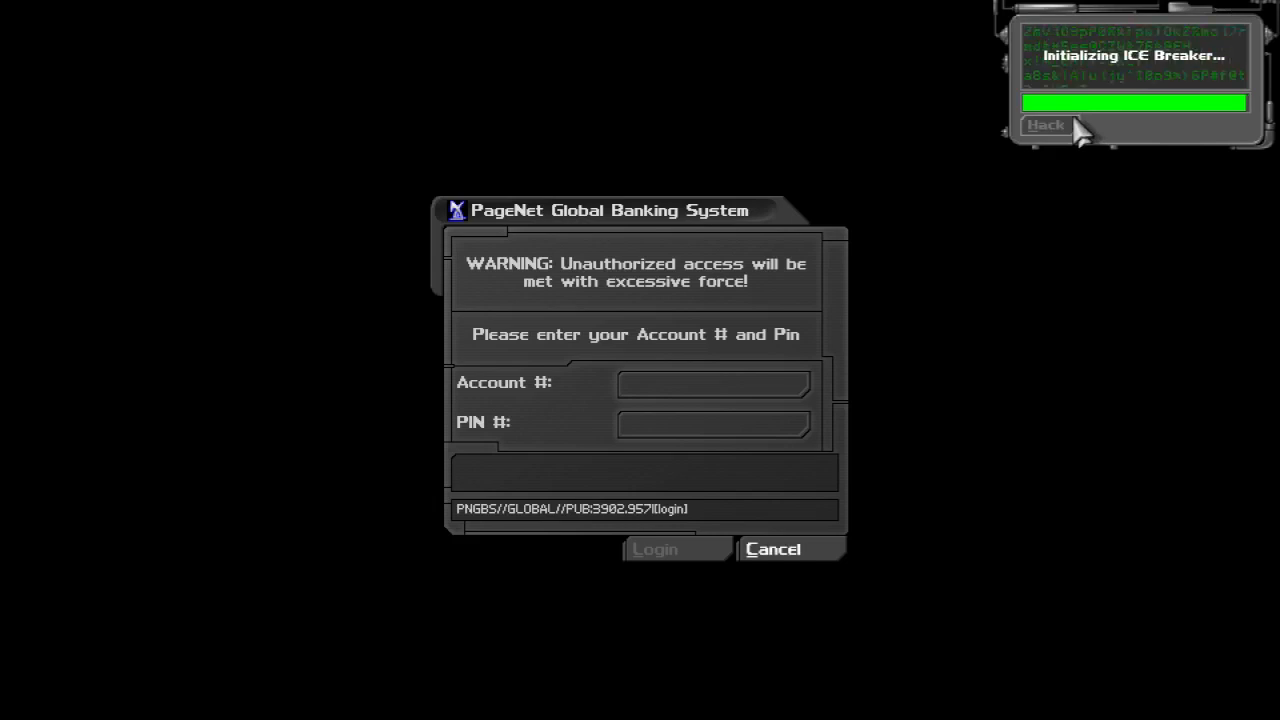
mouse_move(912, 323)
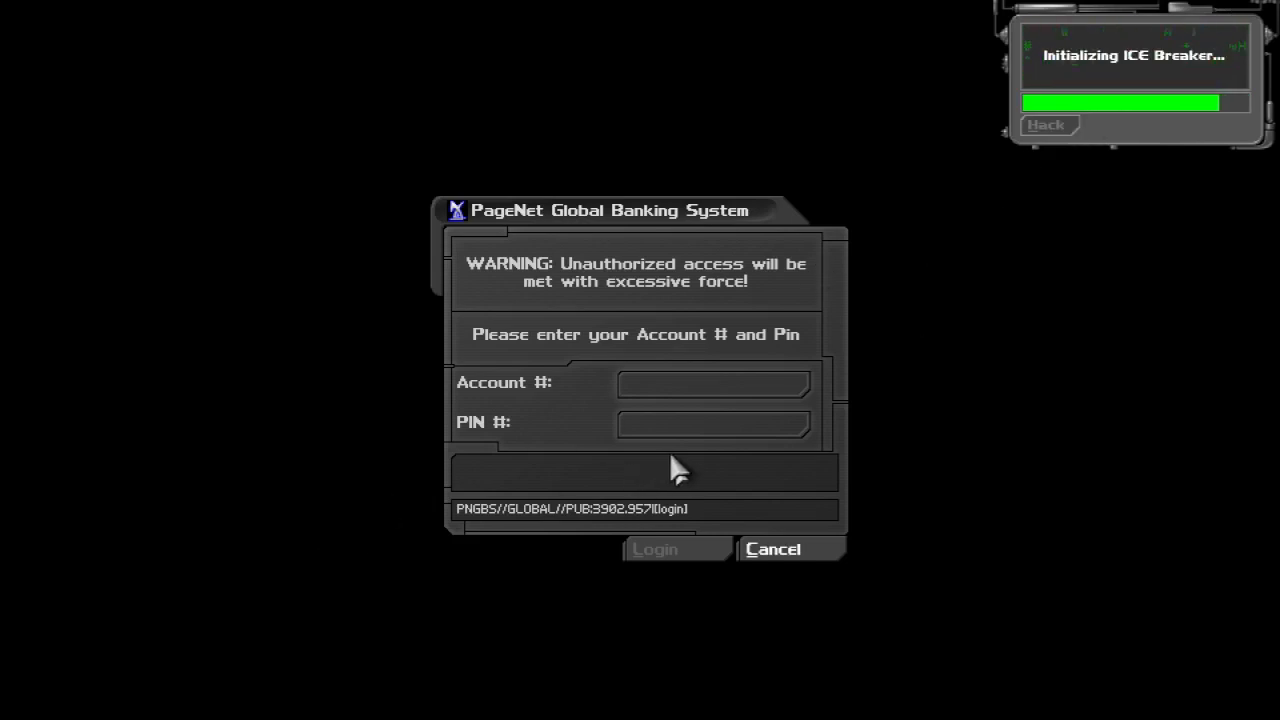
click(1048, 124)
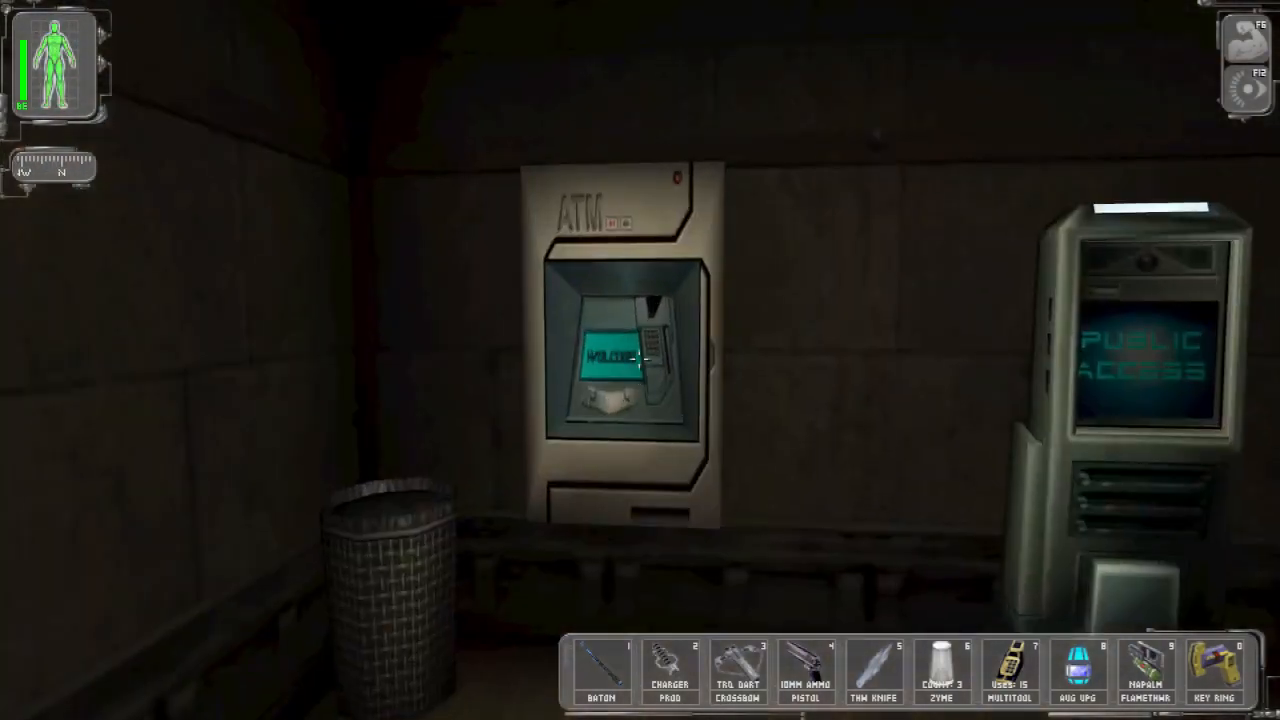
click(618, 360)
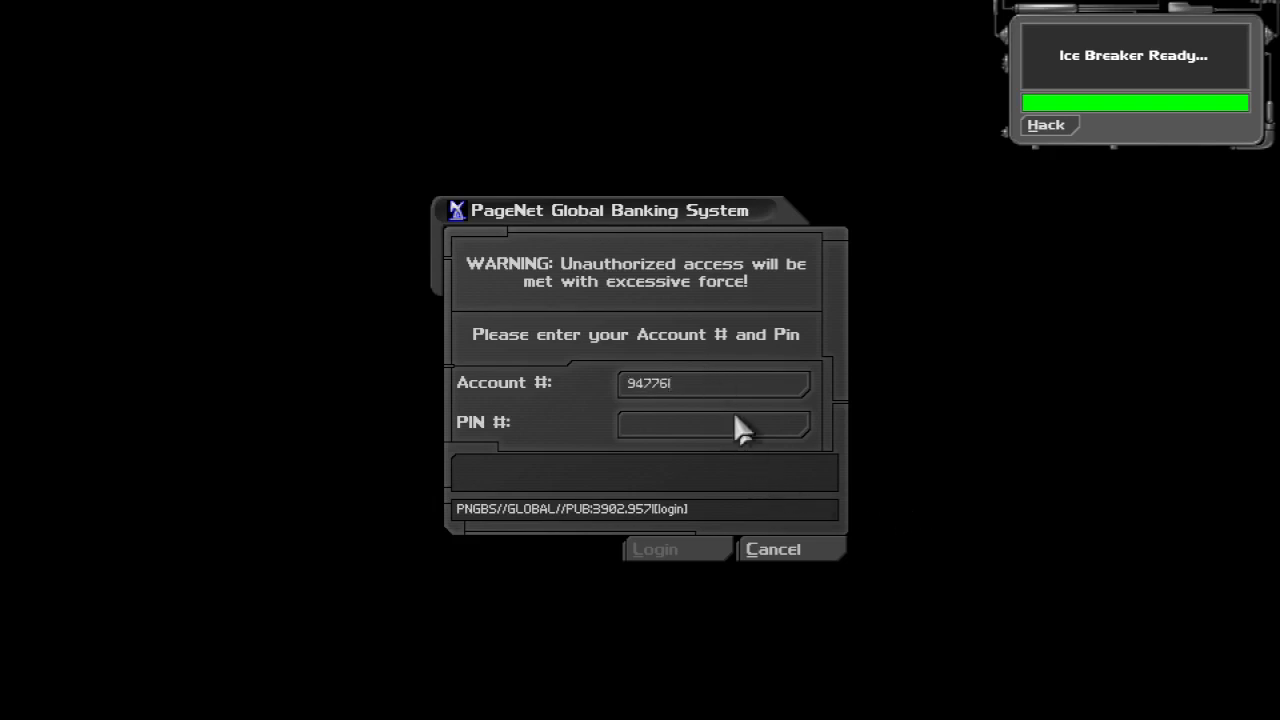
click(713, 423)
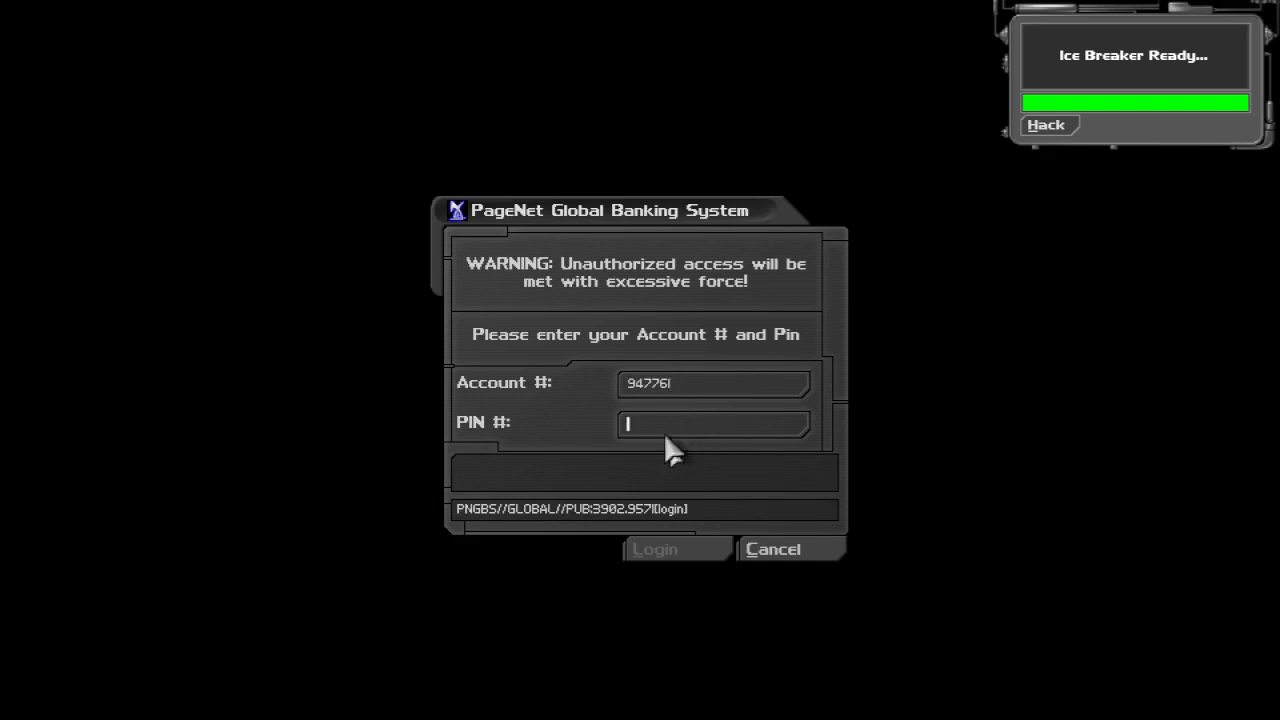
text(2867)
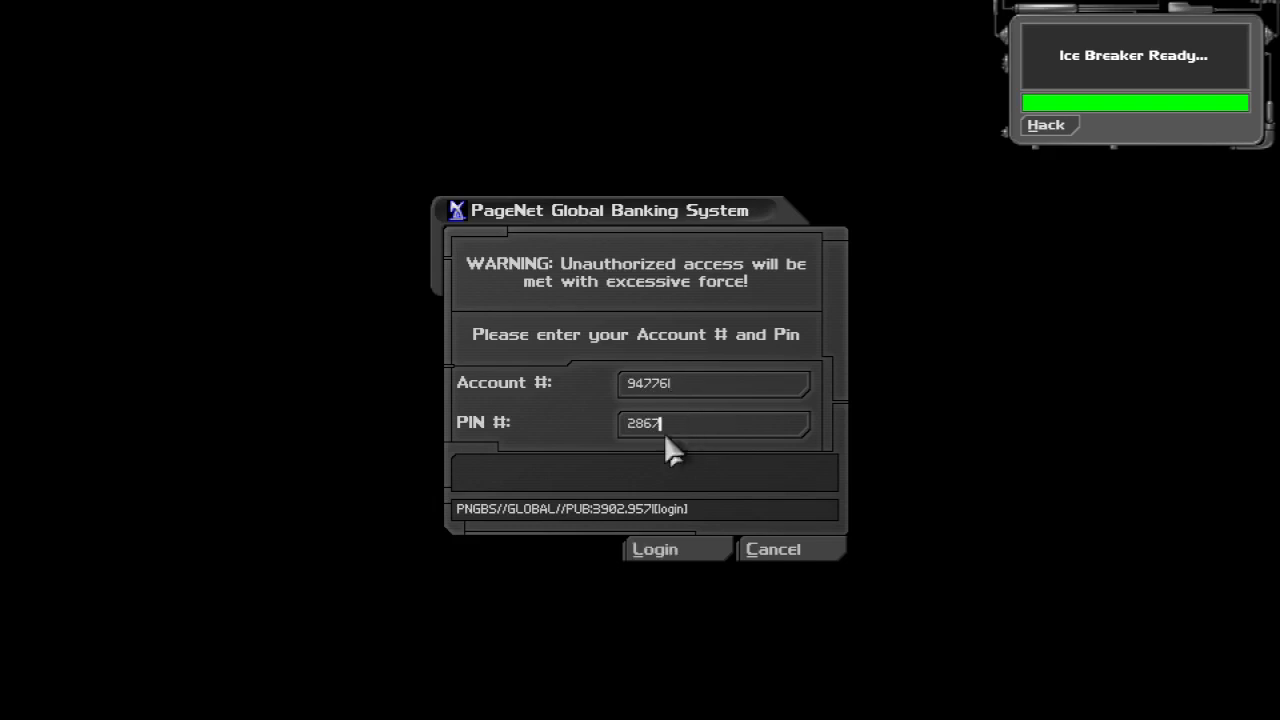
click(655, 549)
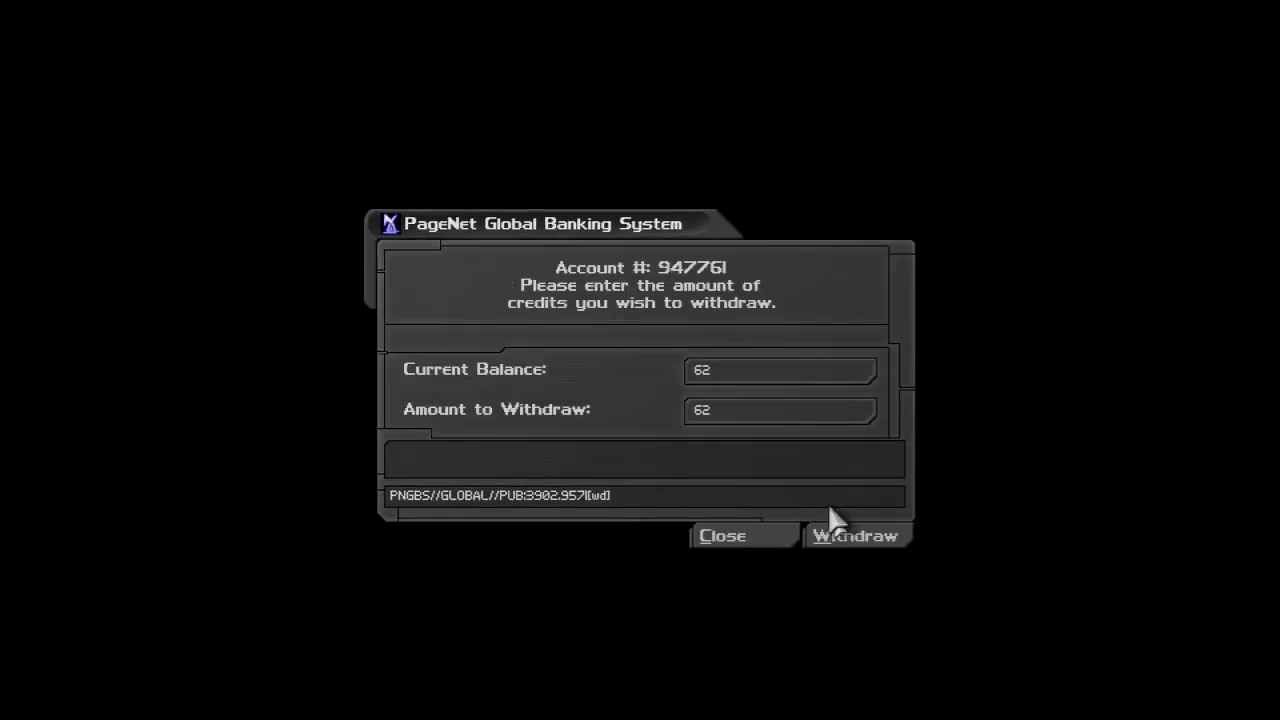
click(856, 535)
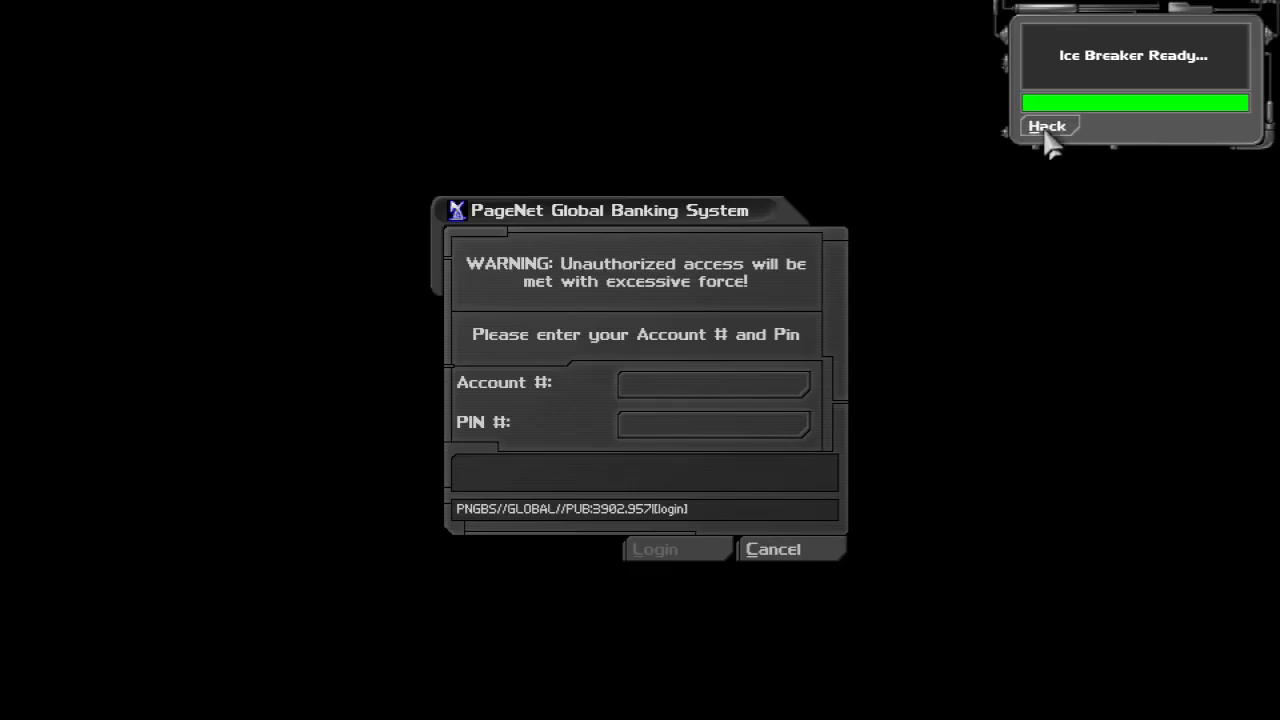
Hack two ATMs with ICE Breaker and withdraw their 170 and 375 credits
click(1044, 125)
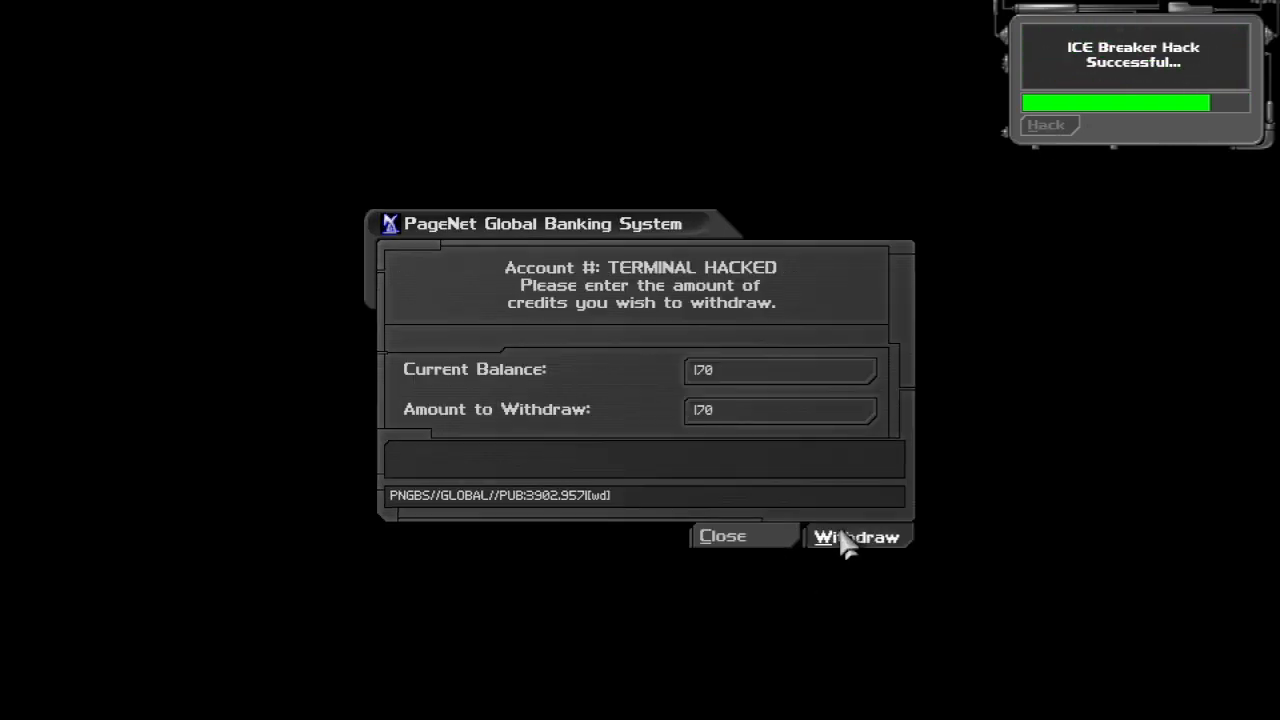
click(856, 536)
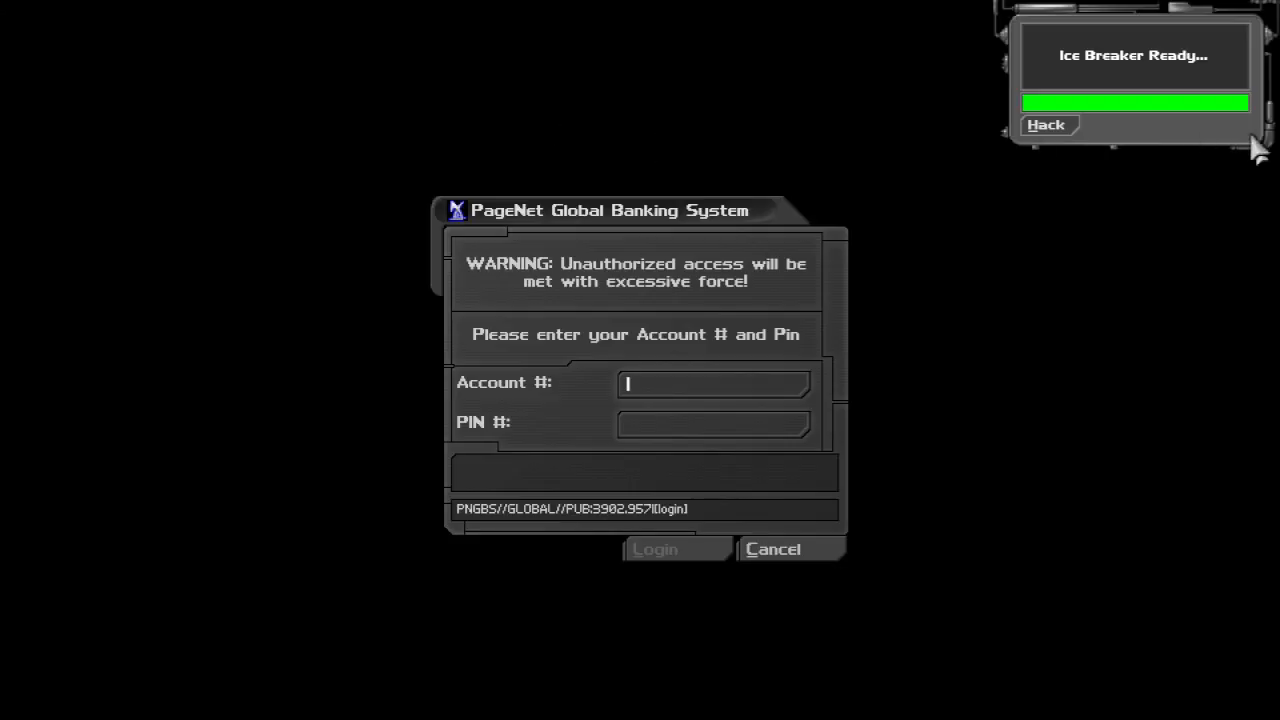
click(1046, 124)
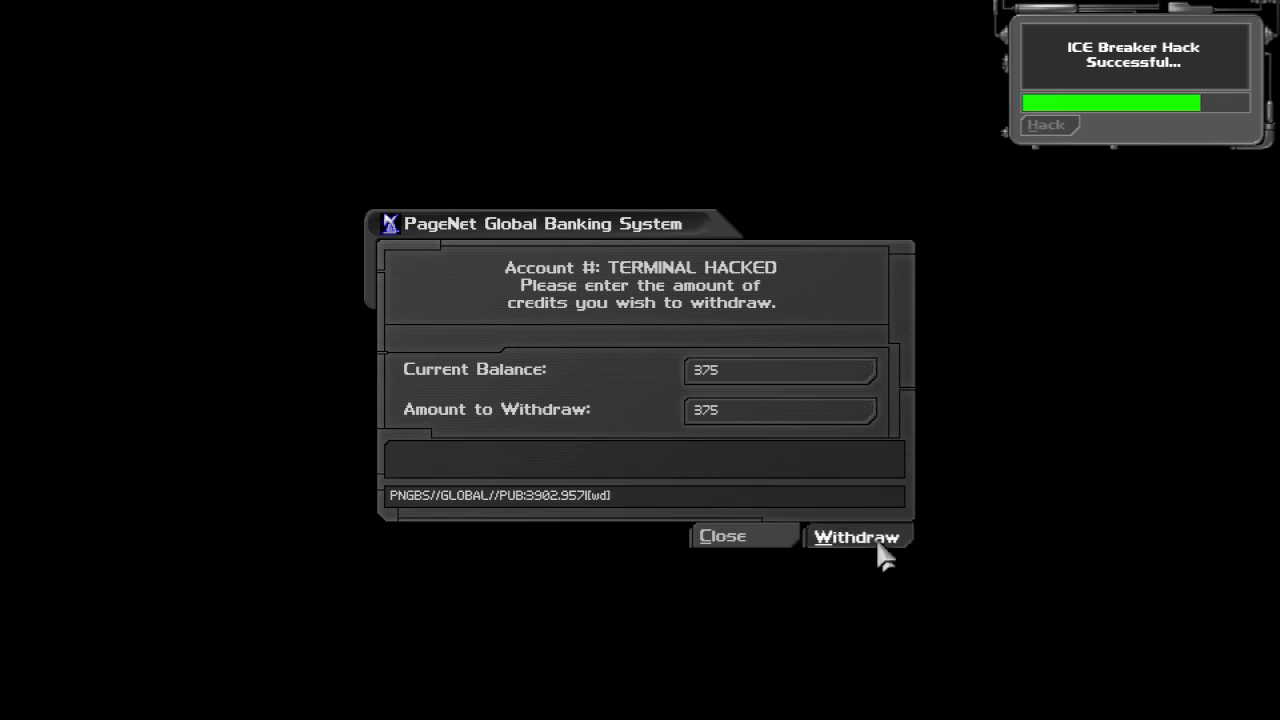
click(857, 536)
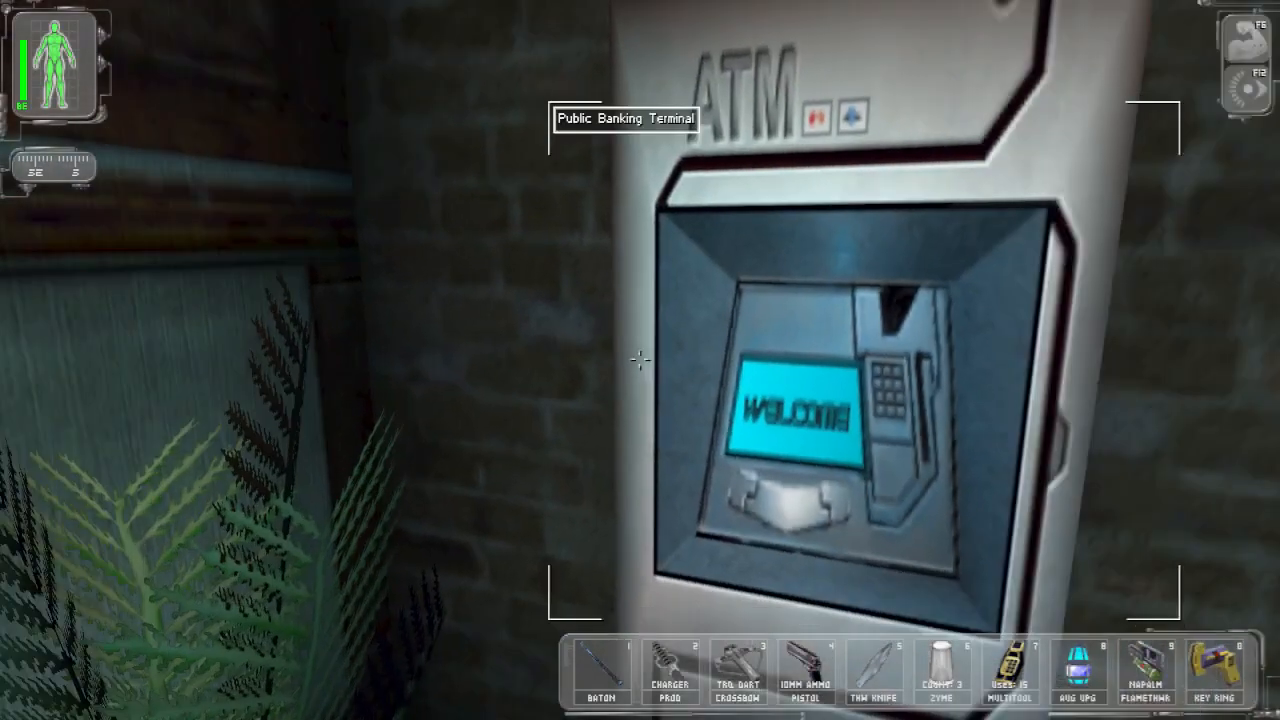